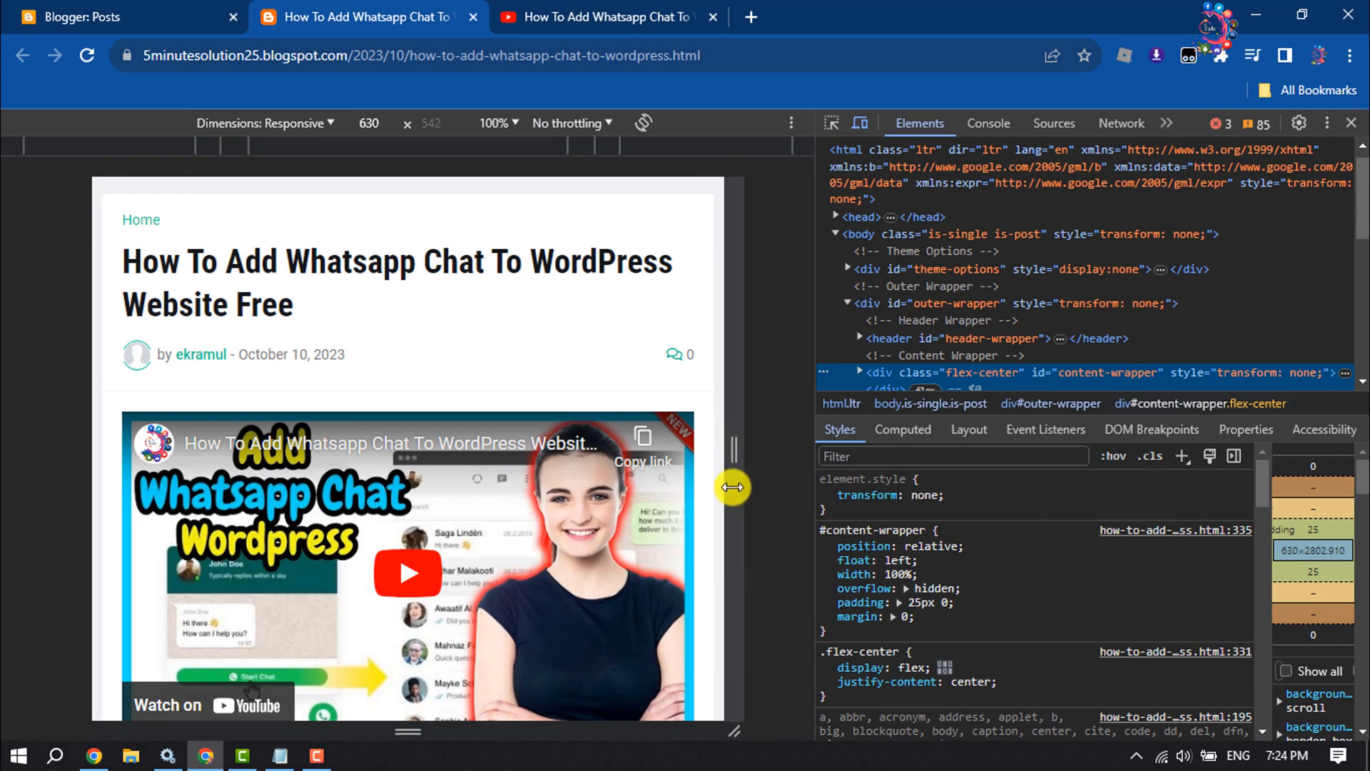
Step: Resize the responsive preview between phone and medium widths to watch the embedded video scale
scroll("down", 3)
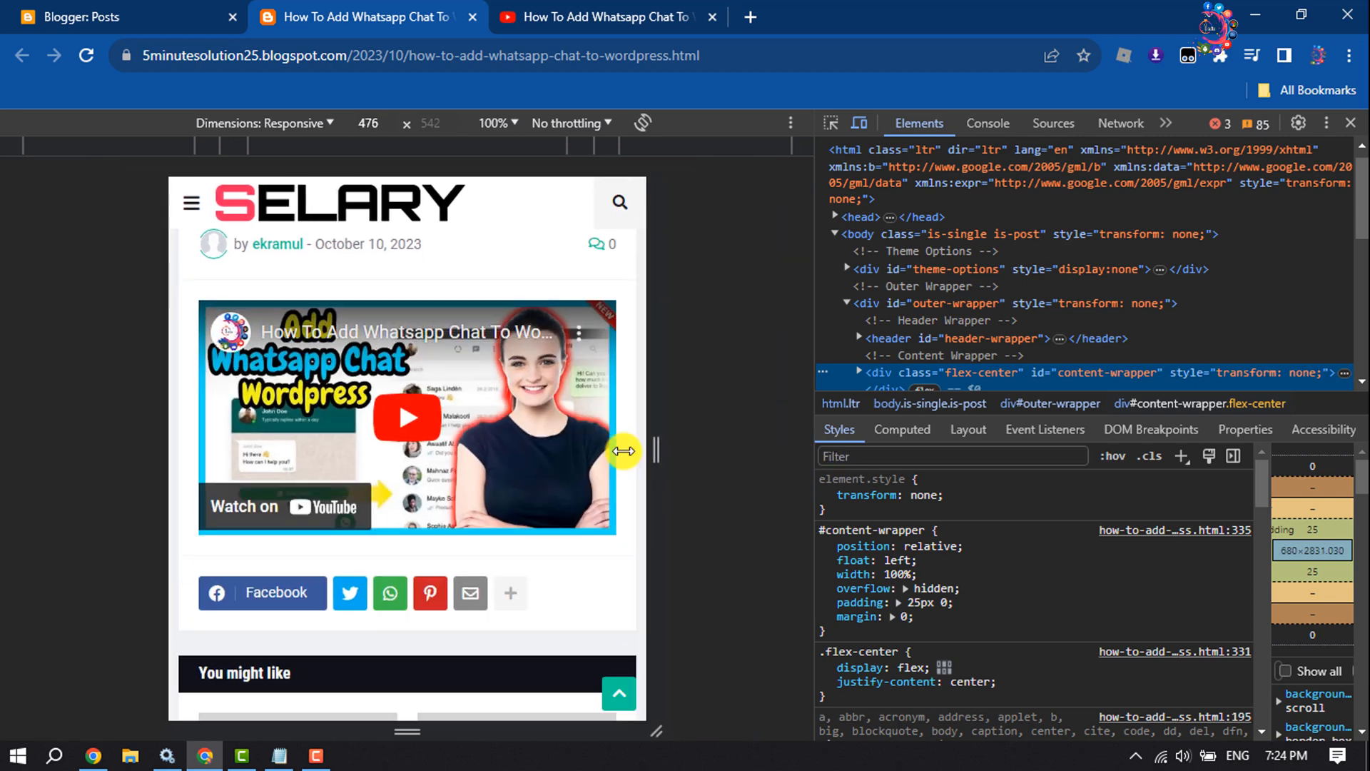
left_click_drag(623, 451, 768, 457)
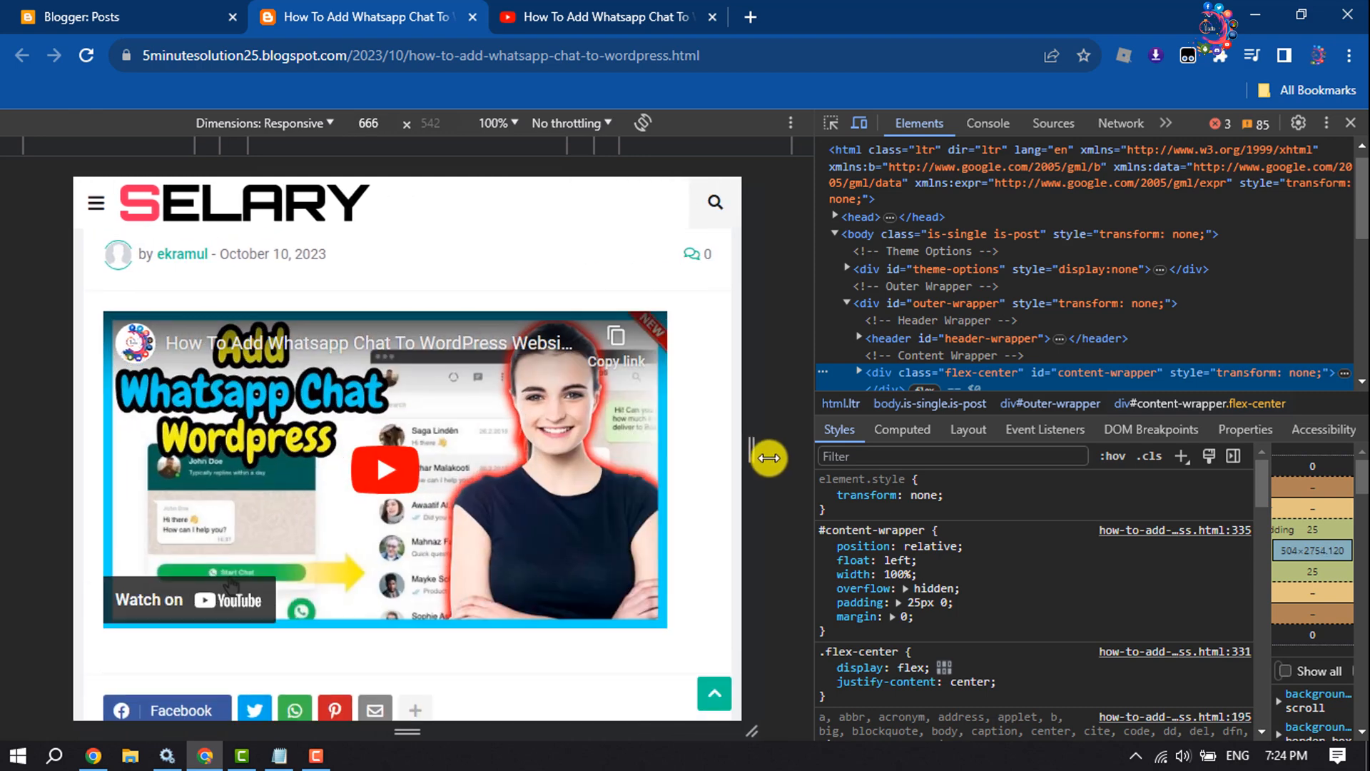
left_click_drag(770, 458, 674, 445)
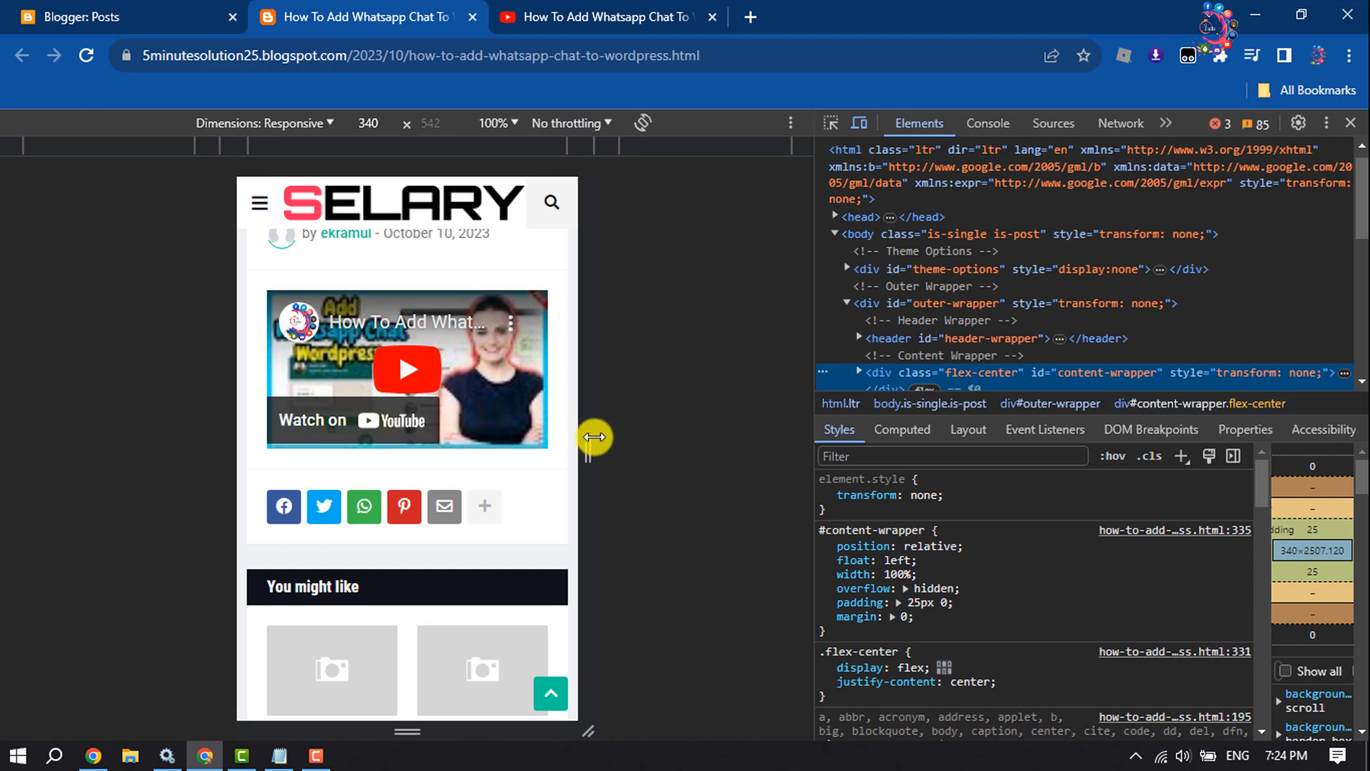
left_click_drag(596, 439, 690, 463)
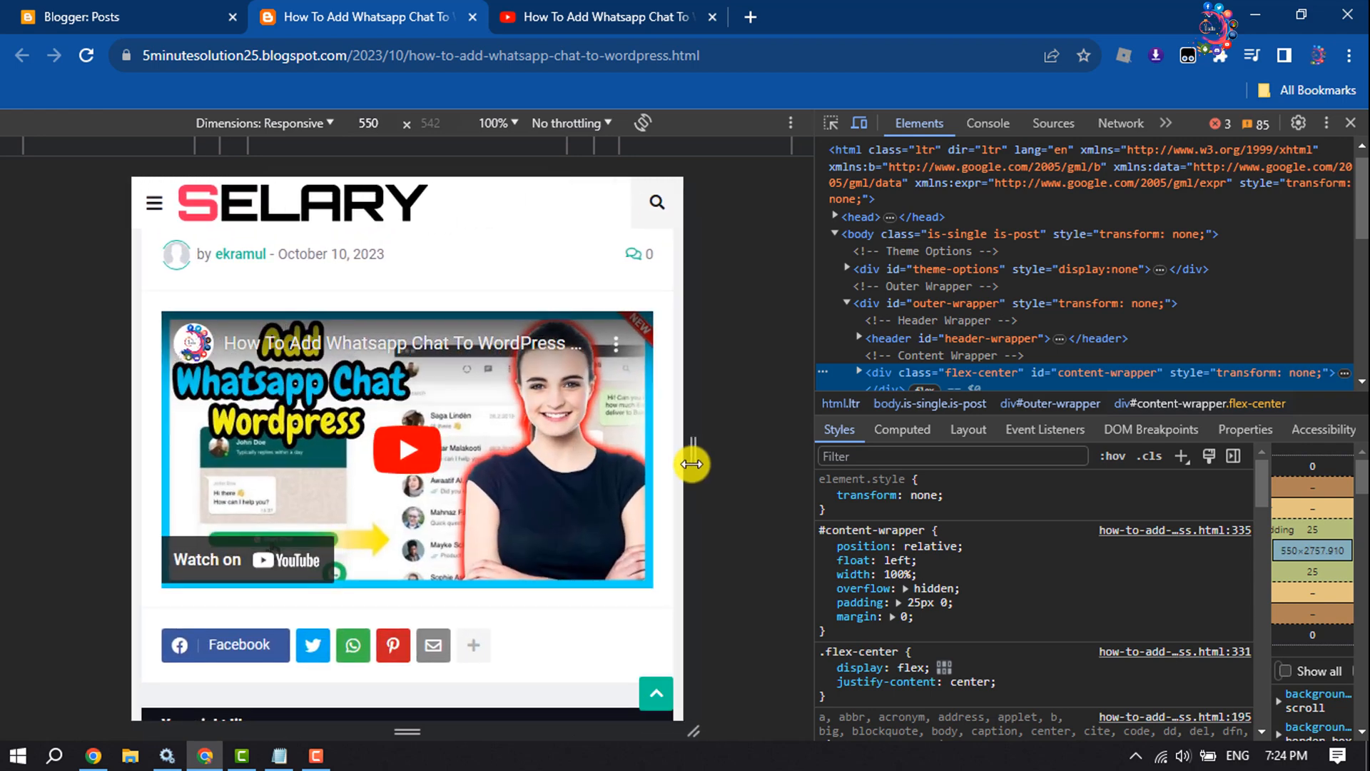
left_click_drag(691, 463, 741, 476)
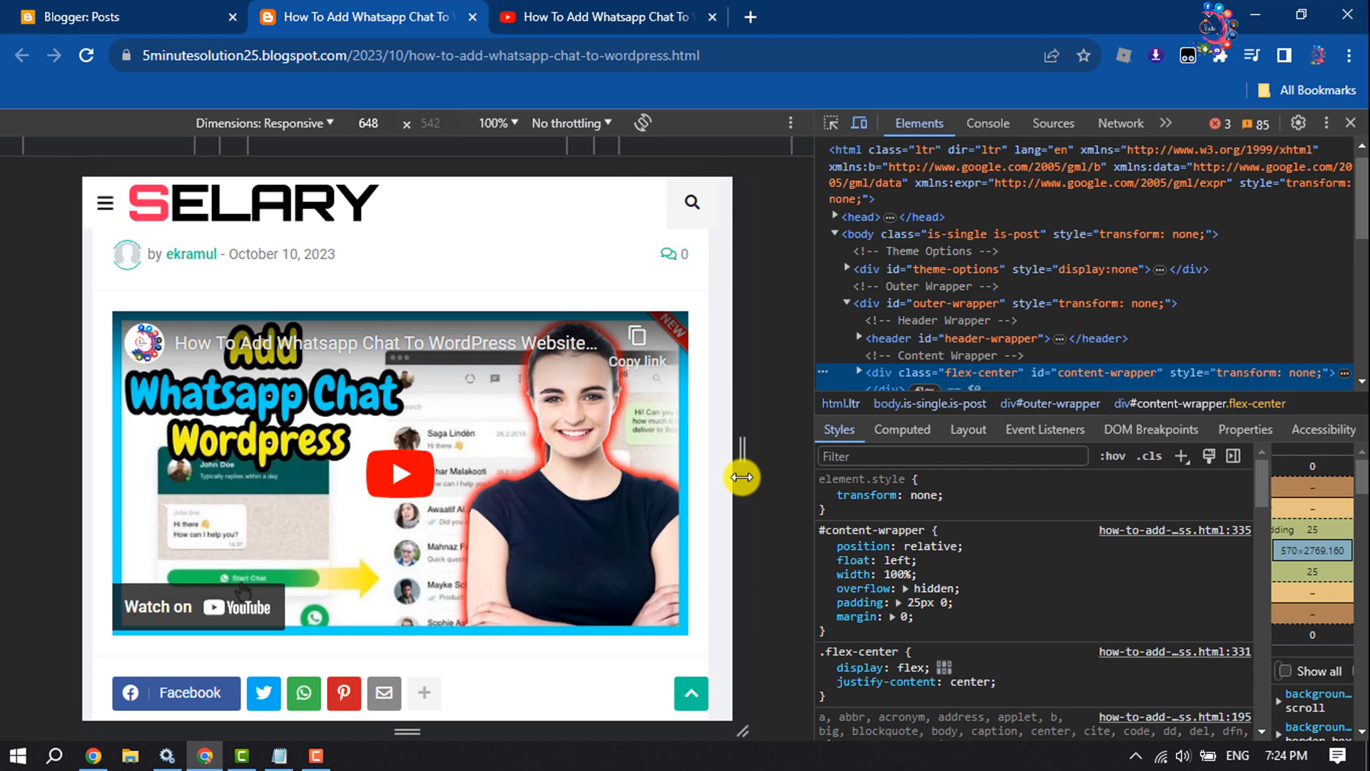
left_click(113, 17)
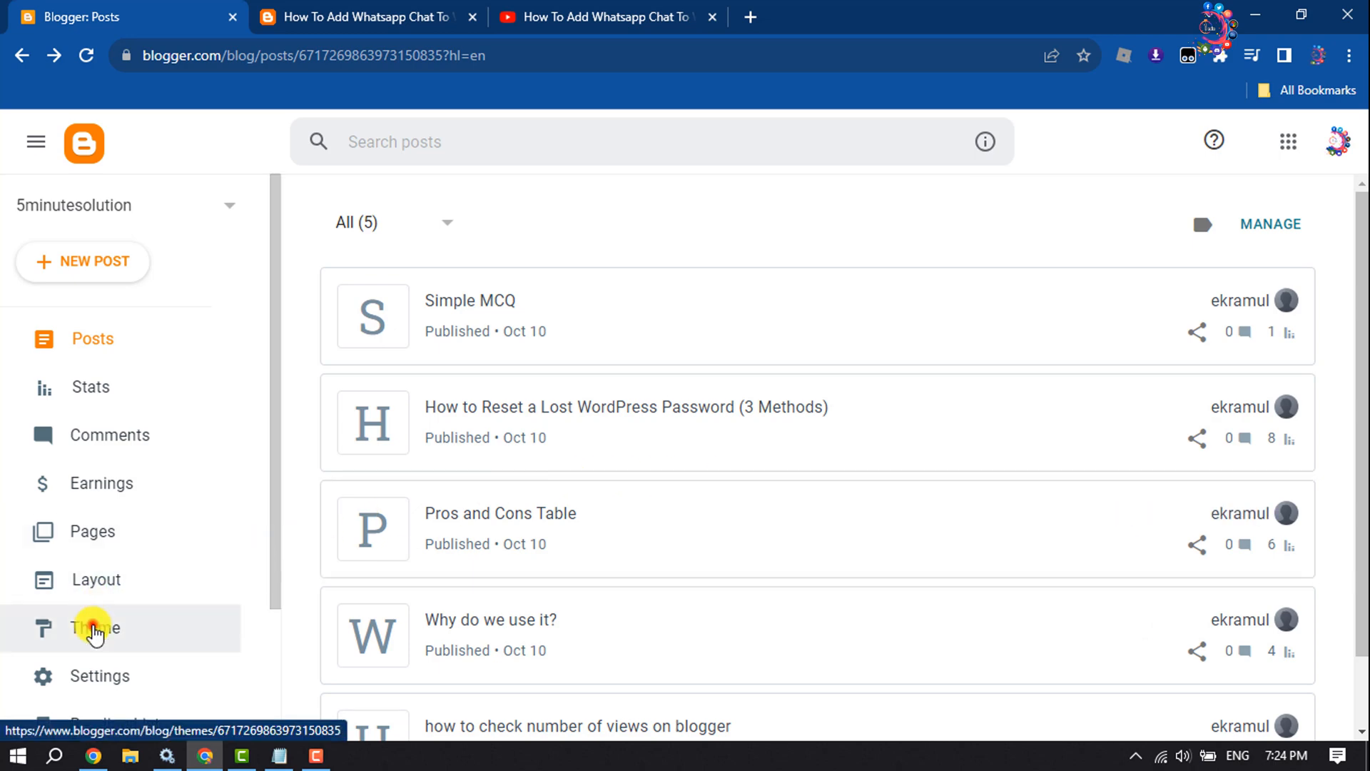
Step: Open Theme, launch CUSTOMIZE, and expand the Advanced theme settings
left_click(94, 628)
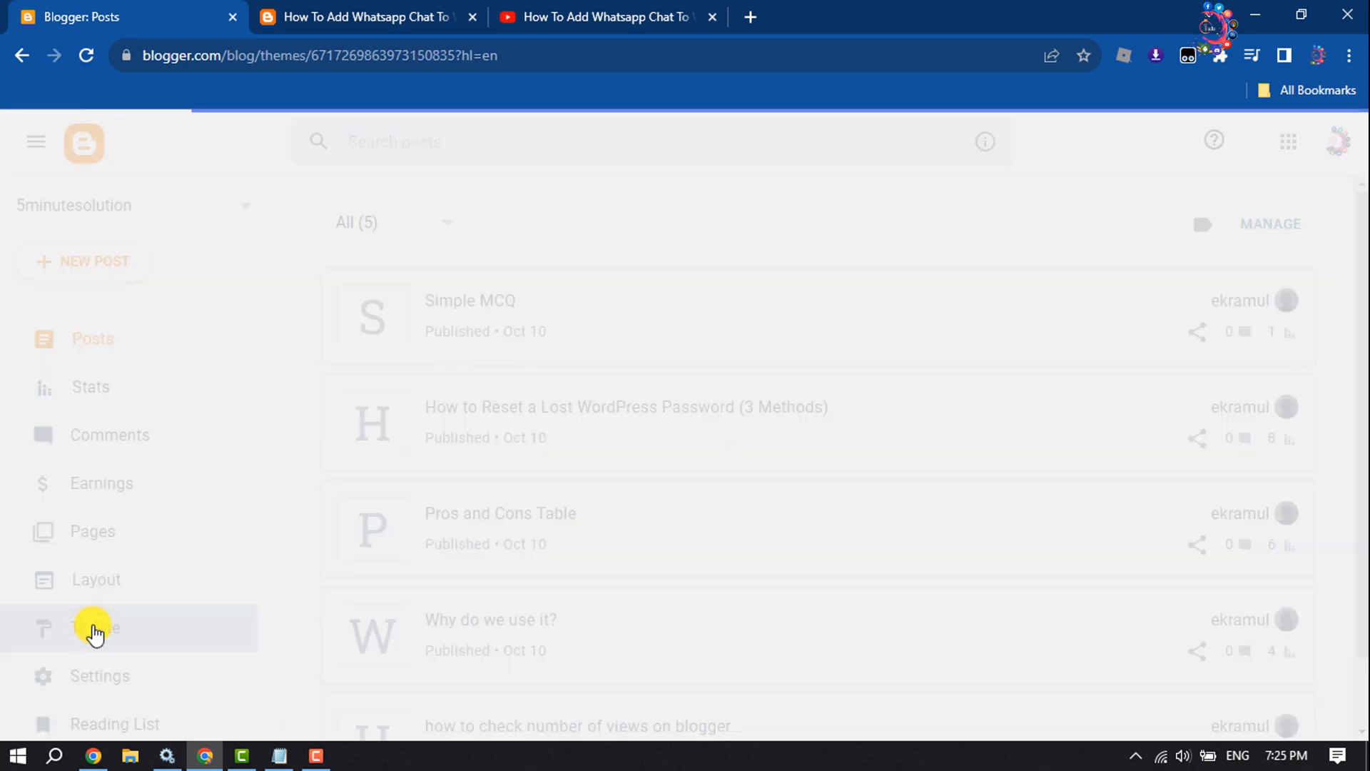
left_click(95, 627)
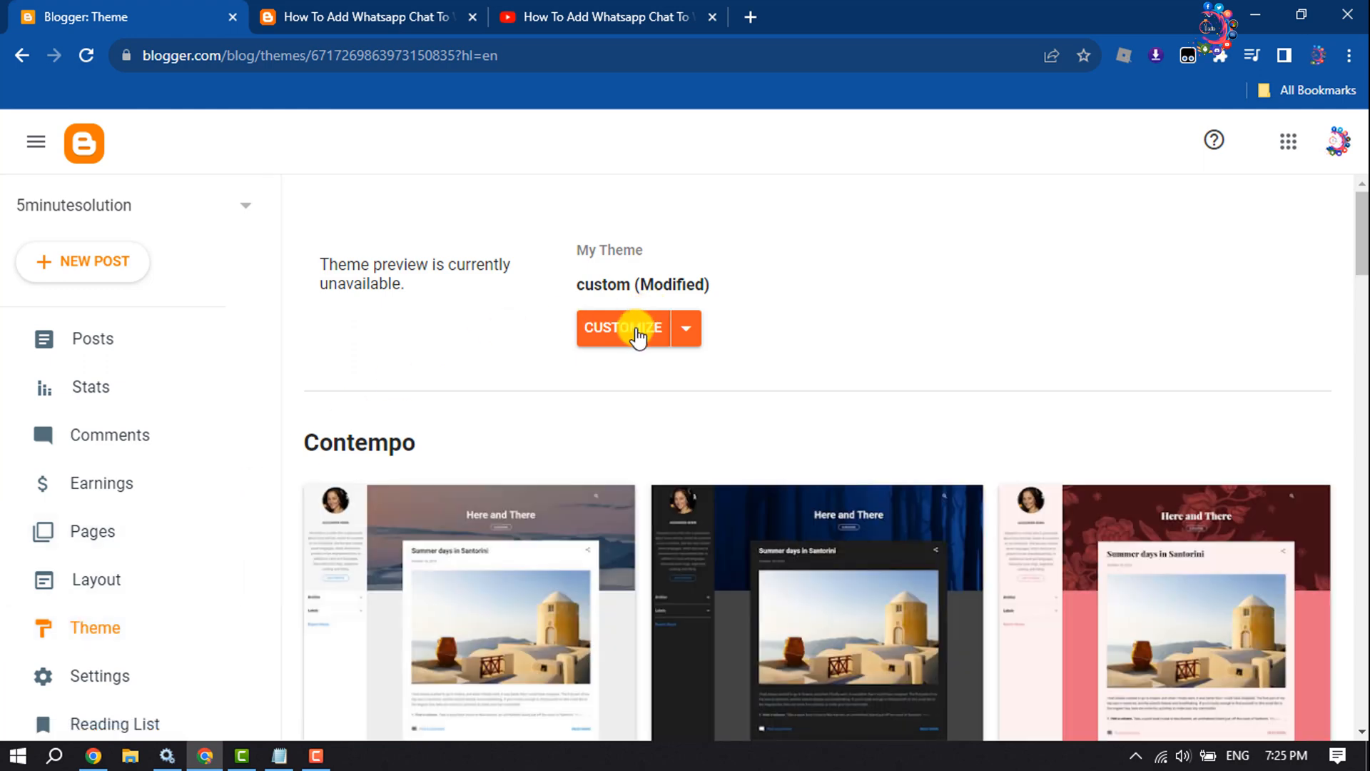
left_click(623, 328)
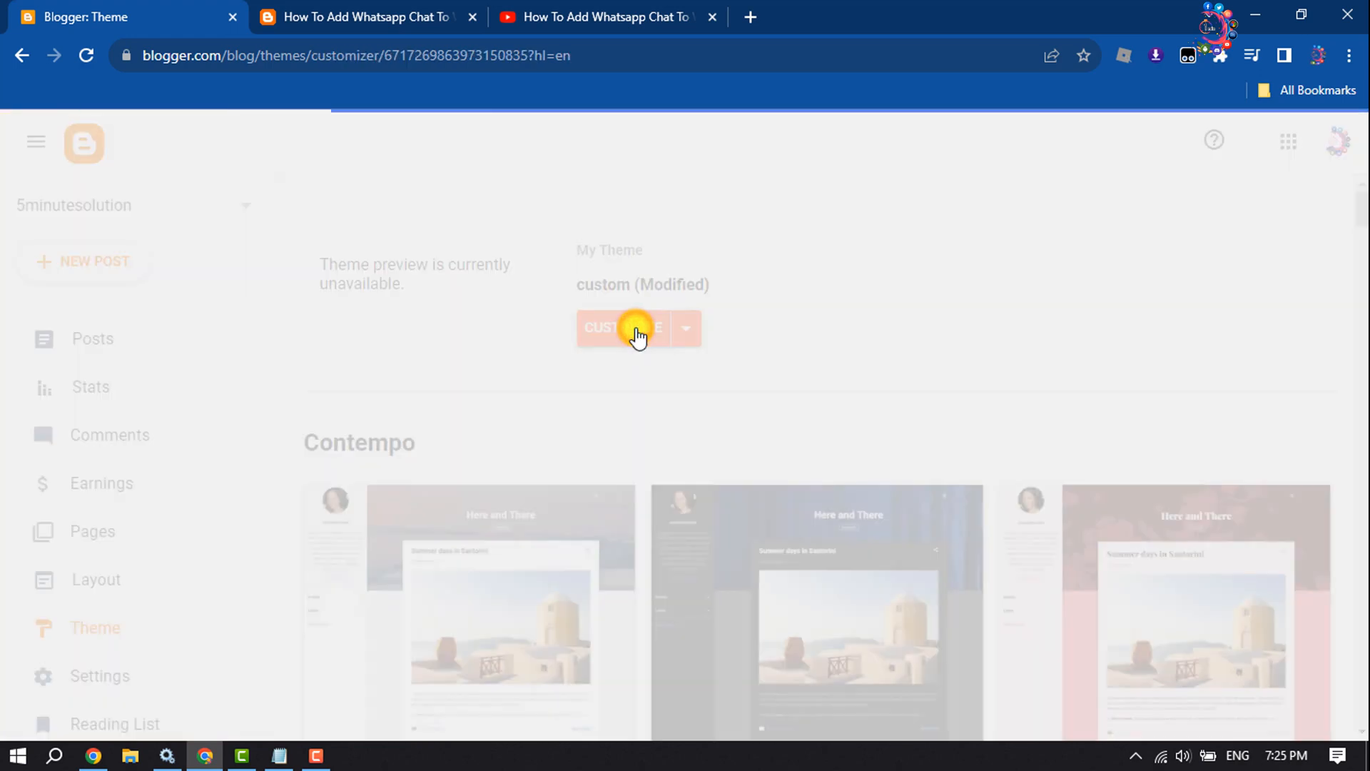
left_click(622, 327)
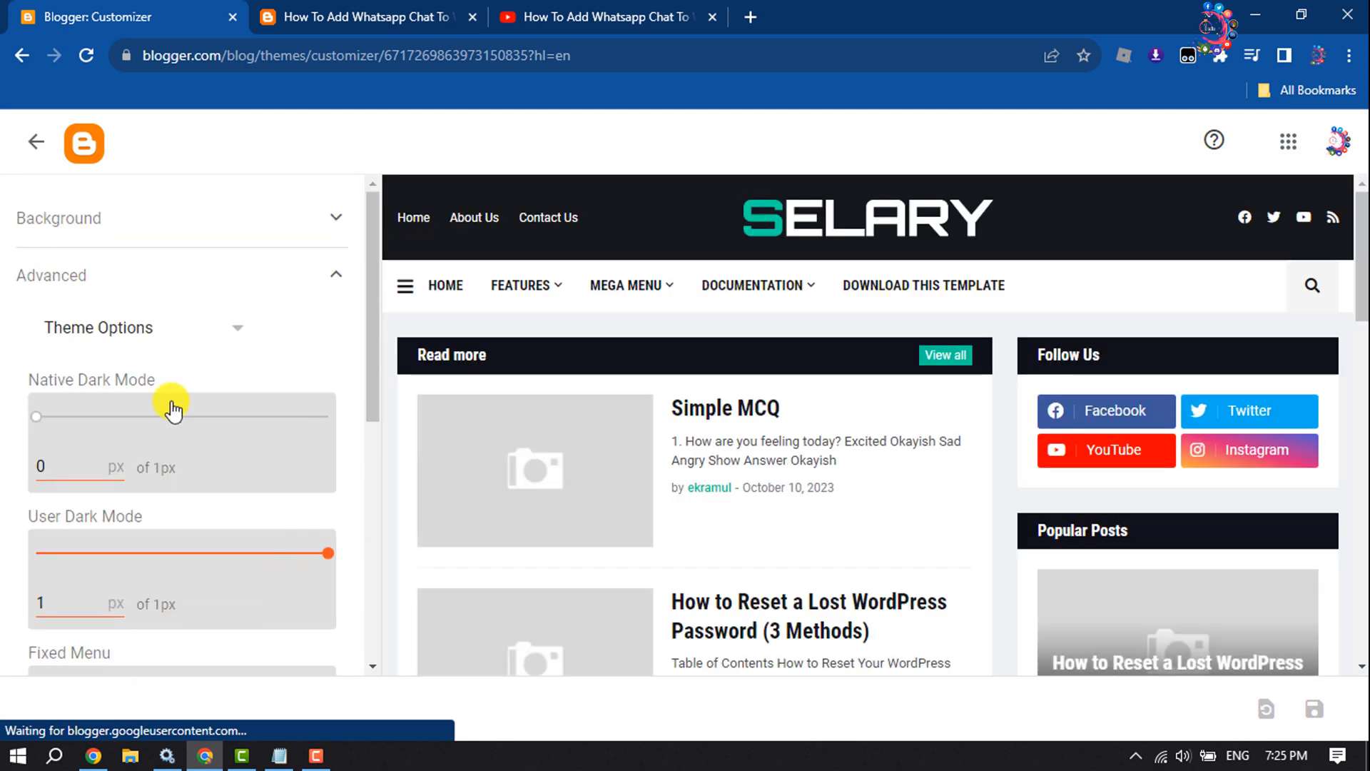
Step: Choose Add CSS and select the .ytiframe CSS block in Notepad
left_click(140, 327)
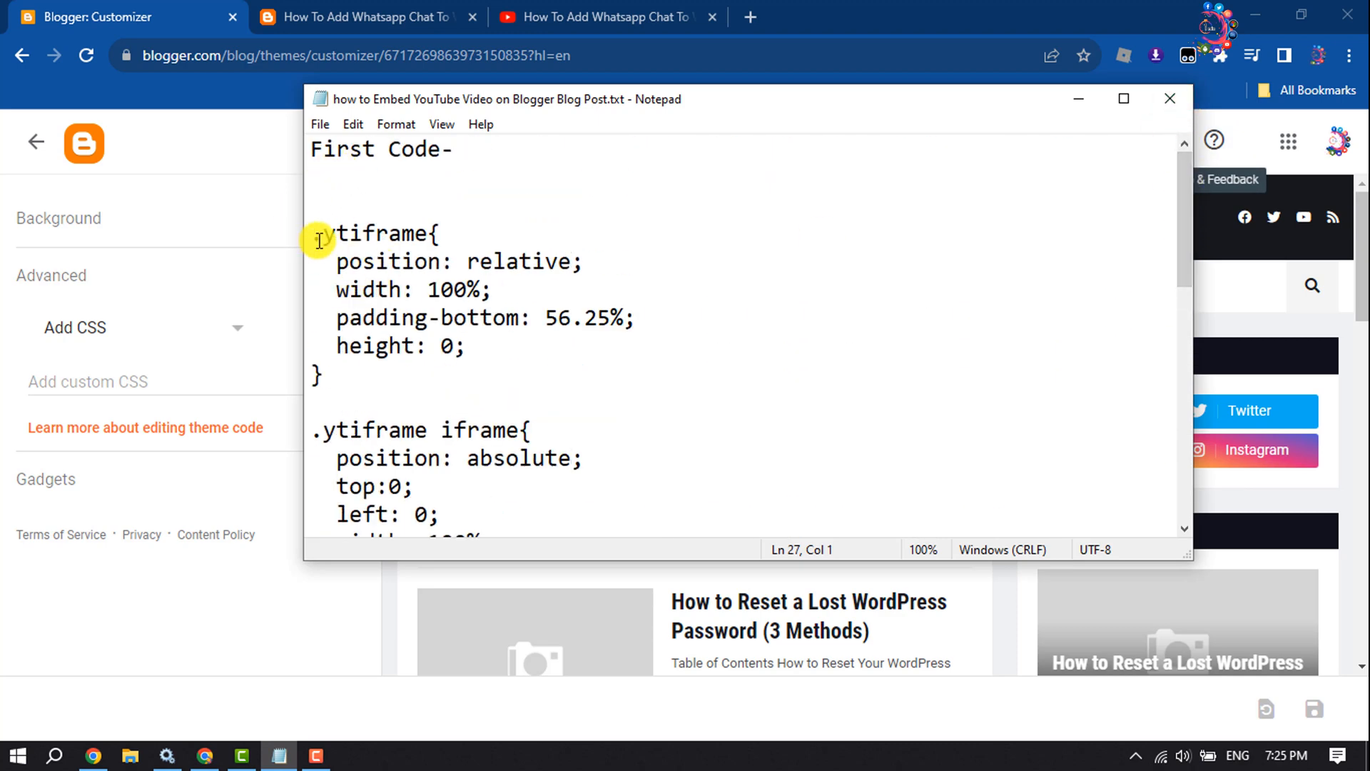
left_click_drag(315, 232, 549, 514)
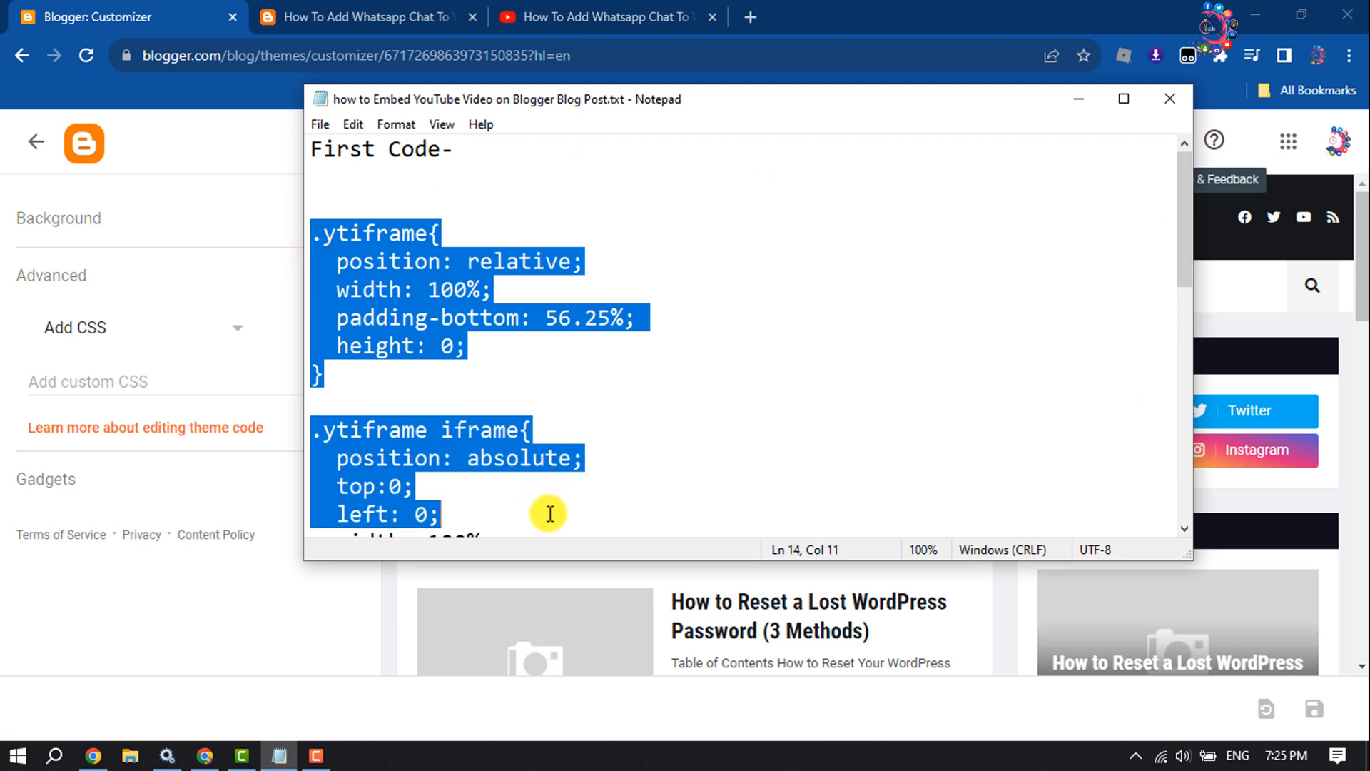
scroll("down", 3)
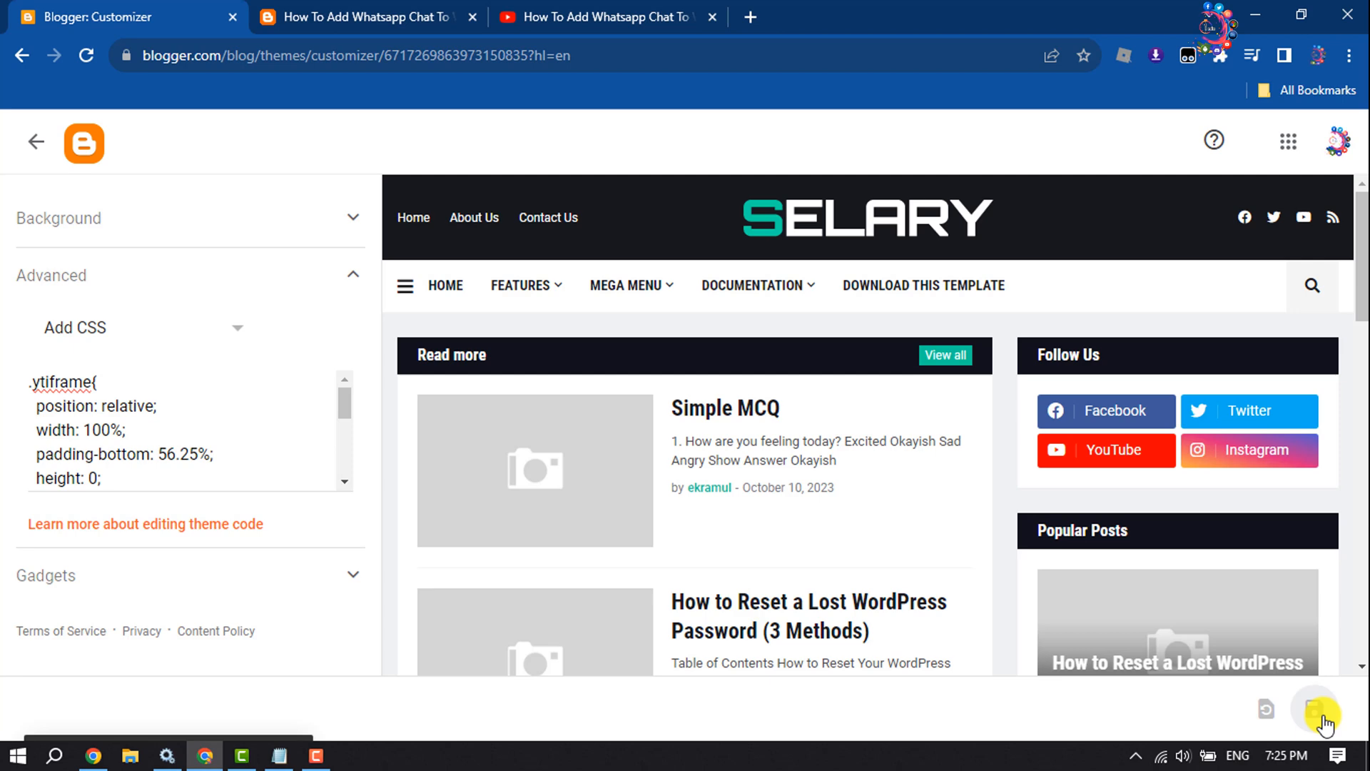
Step: Save the .ytiframe custom CSS and return to the Theme page
left_click(1317, 709)
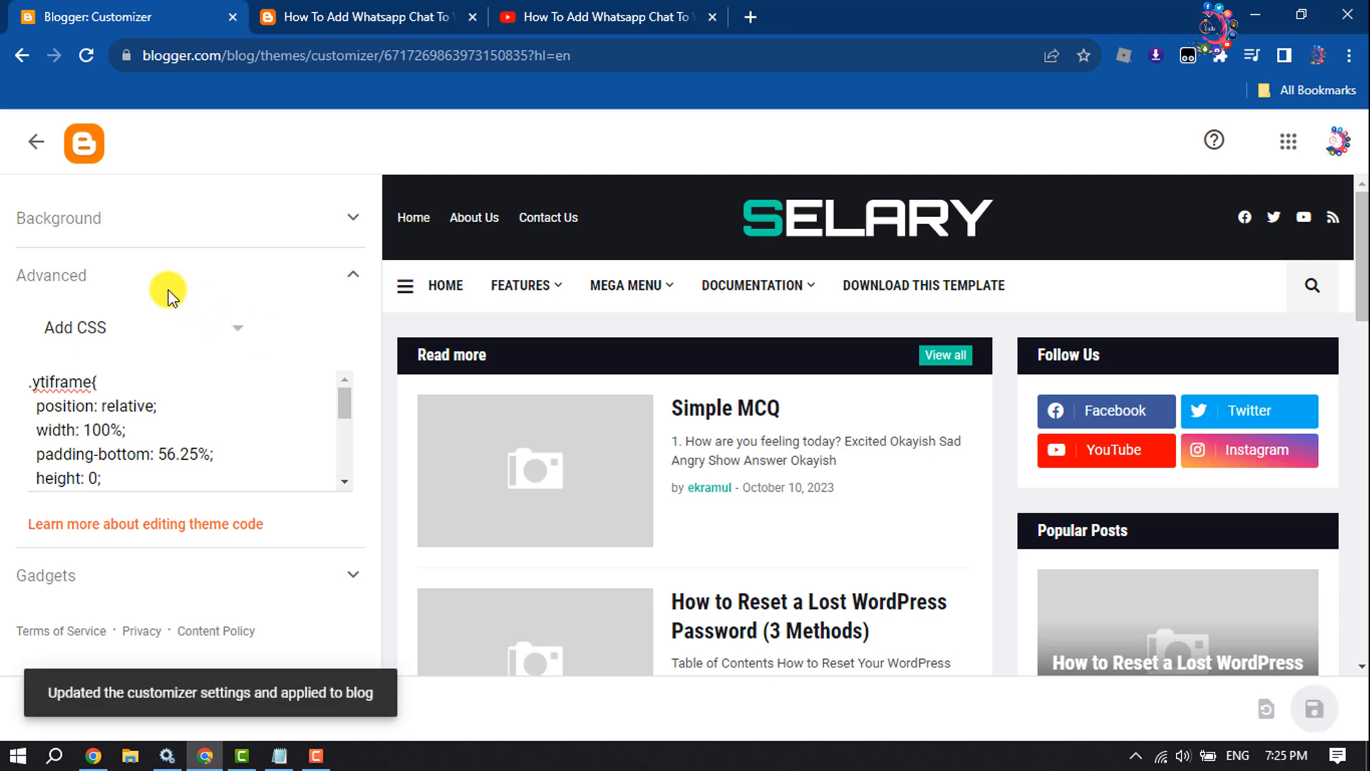
left_click(36, 142)
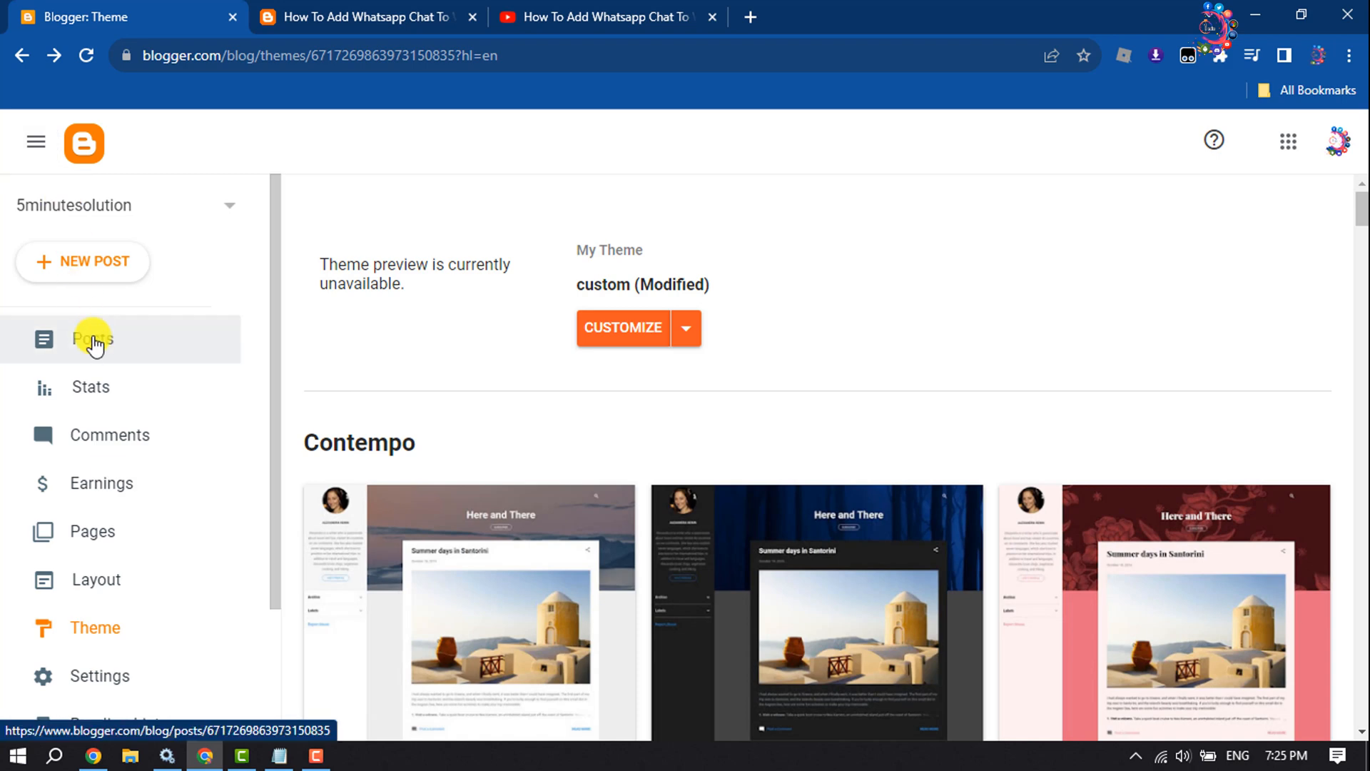
Step: Start a new post from the Posts list and switch its editor to HTML view
left_click(90, 339)
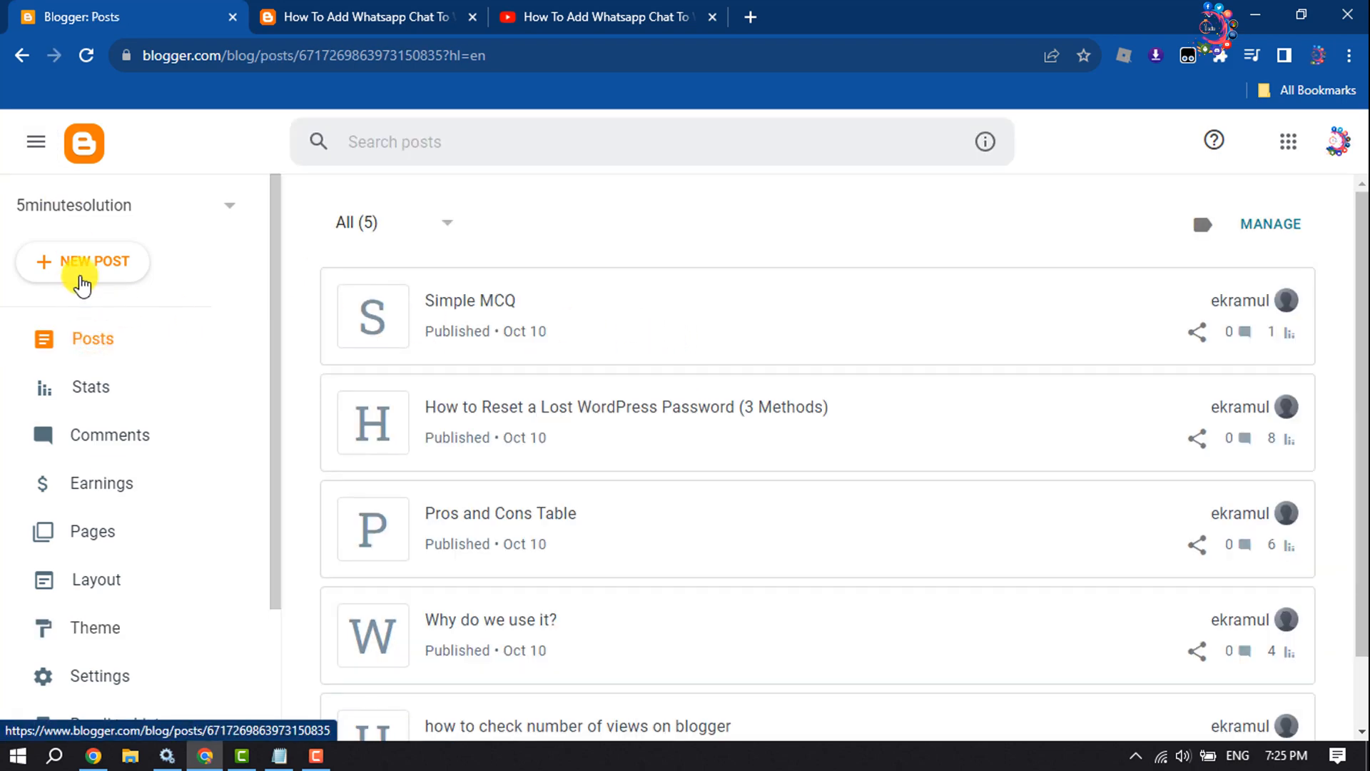
left_click(83, 261)
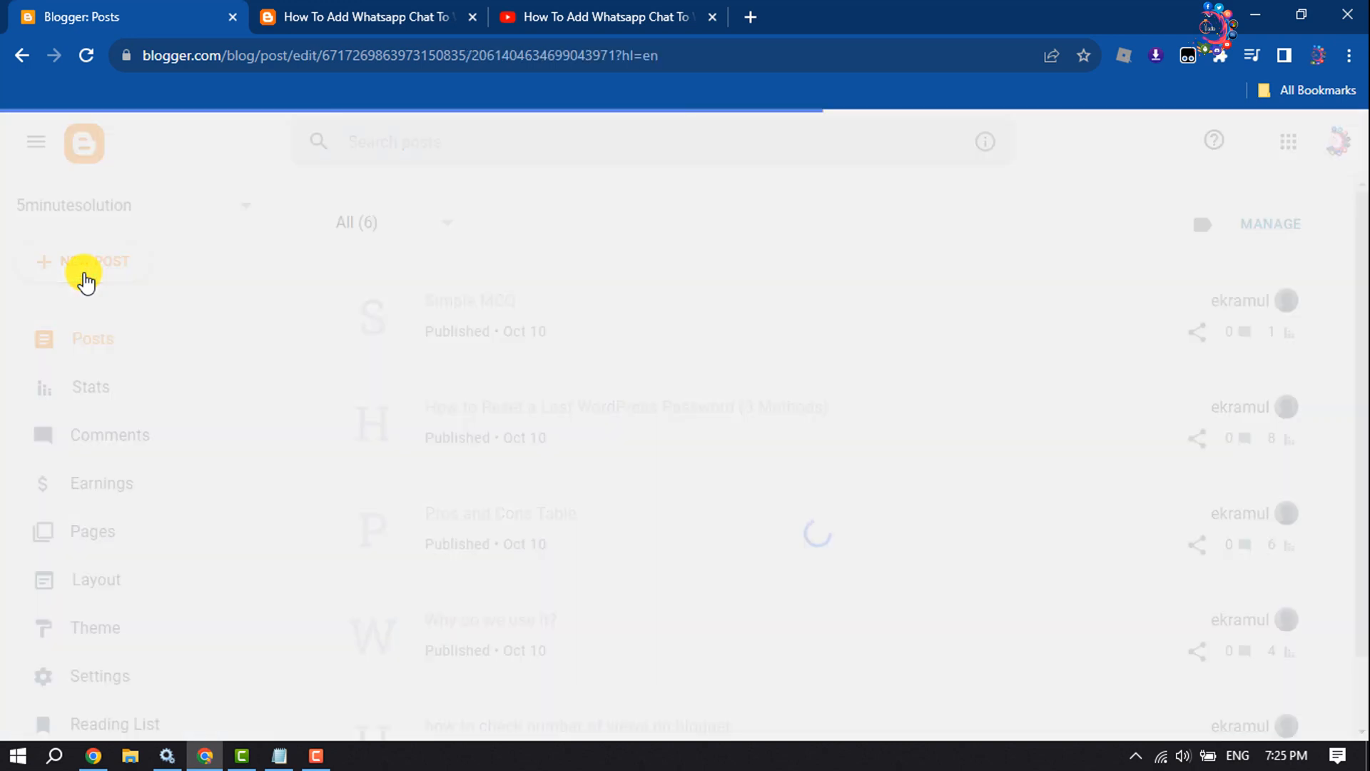
left_click(85, 262)
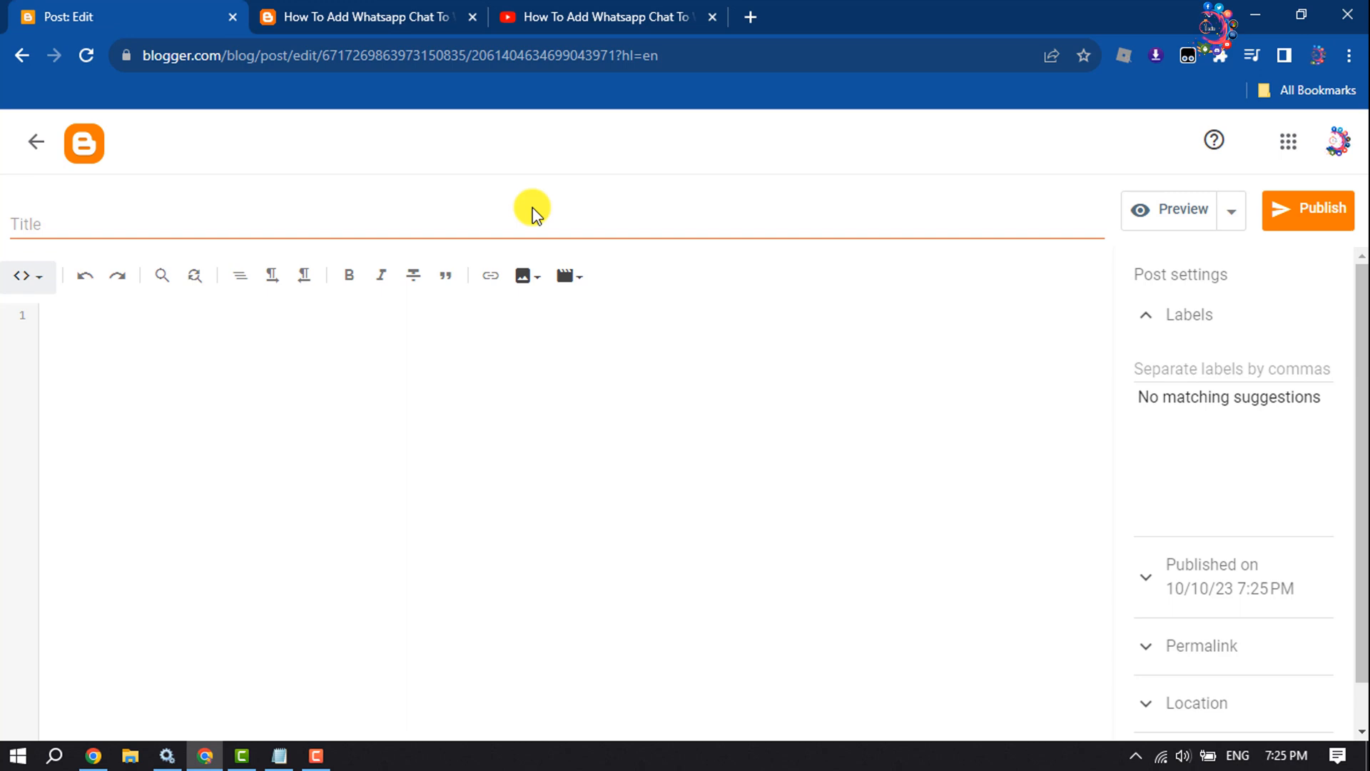
left_click(26, 277)
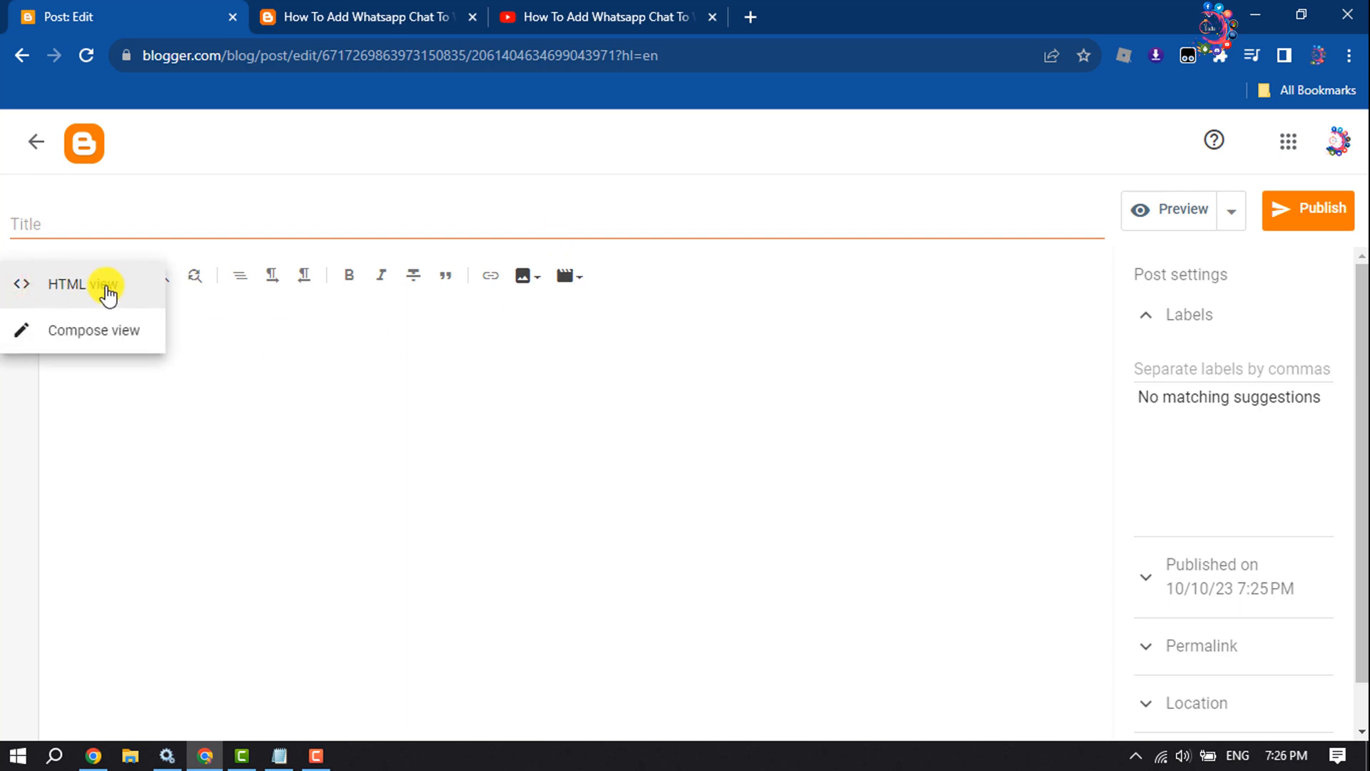
left_click(603, 17)
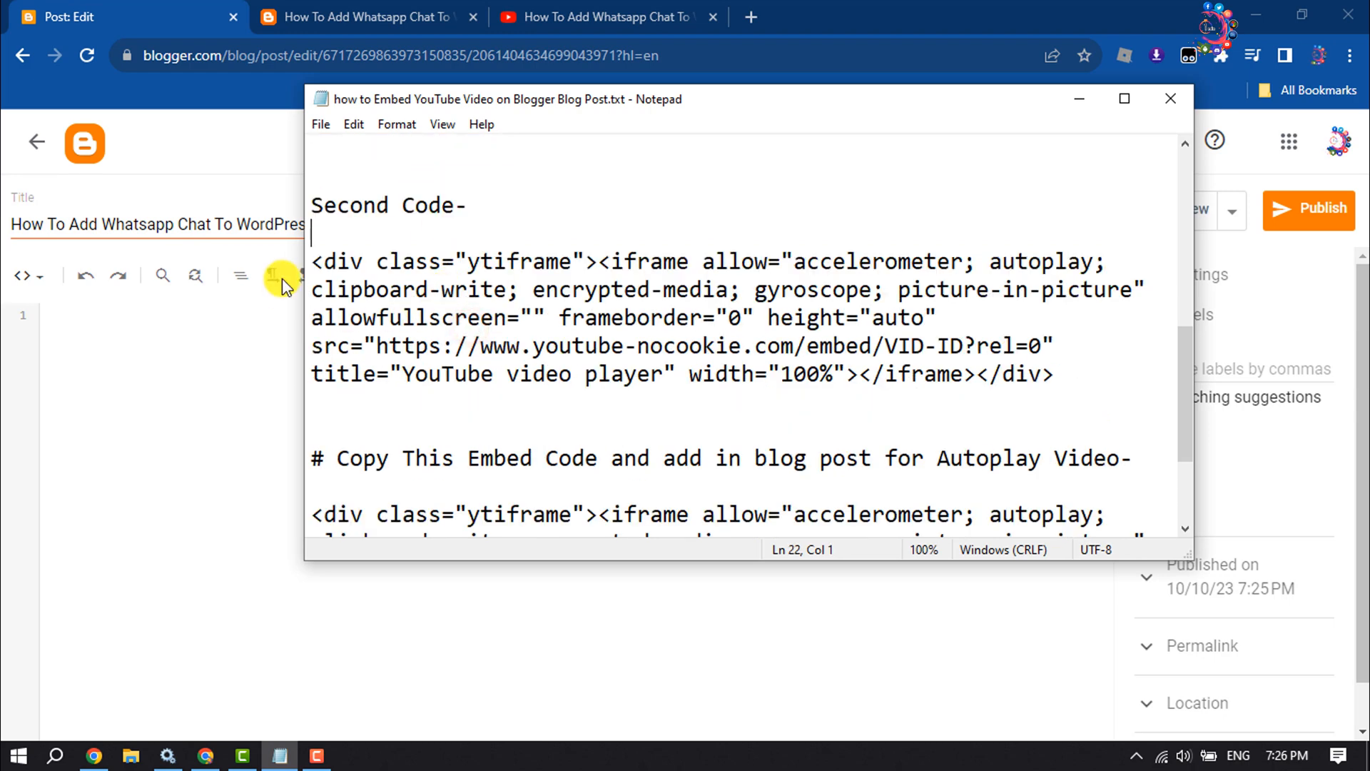
Step: Select the Second Code responsive embed block in Notepad
left_click_drag(311, 262, 1055, 374)
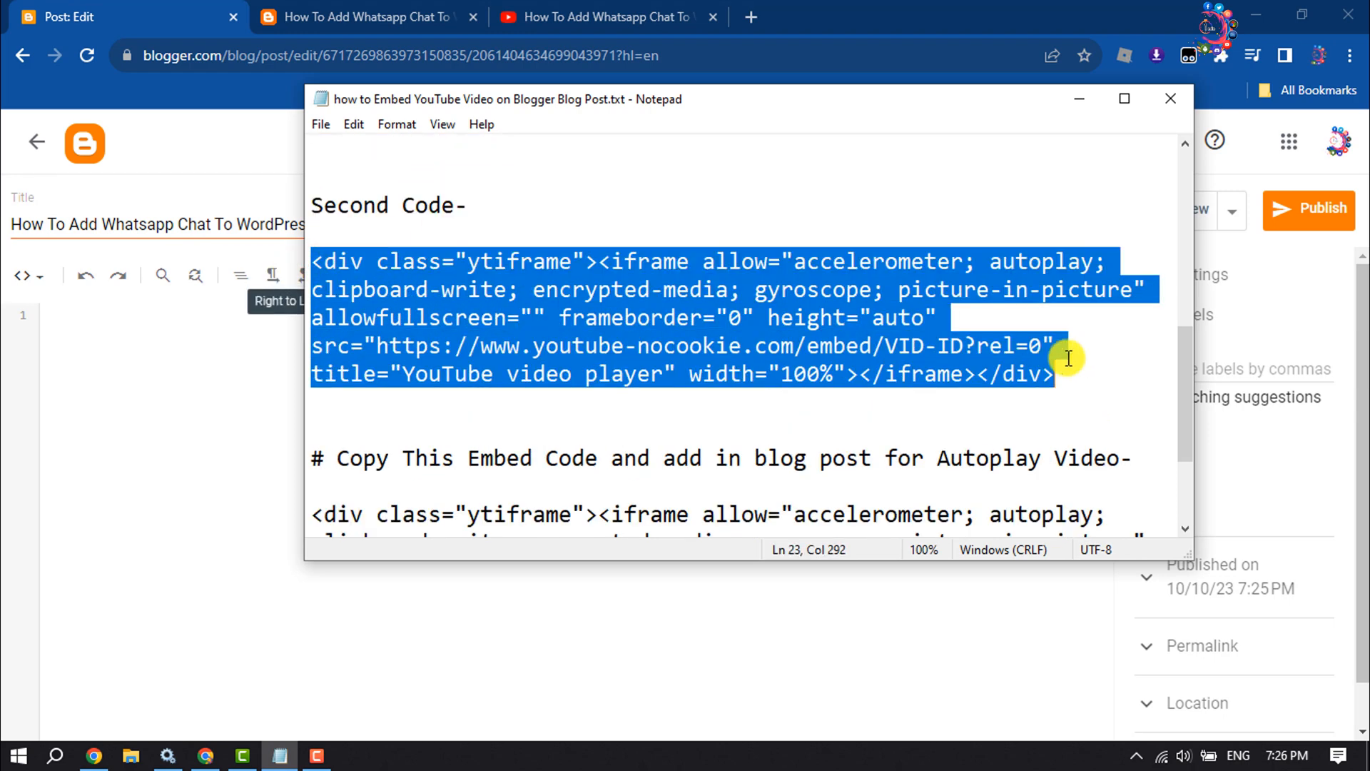
mouse_move(293, 301)
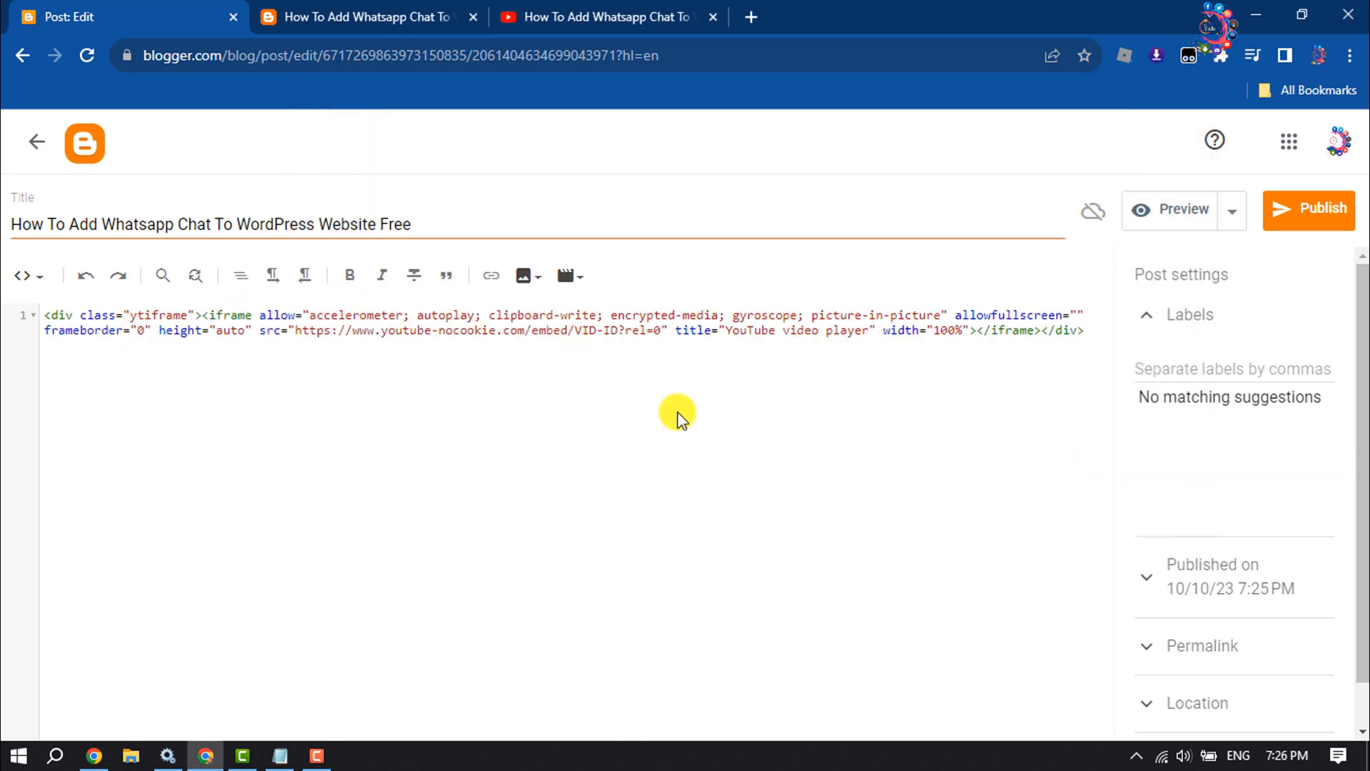
key("ctrl+plus")
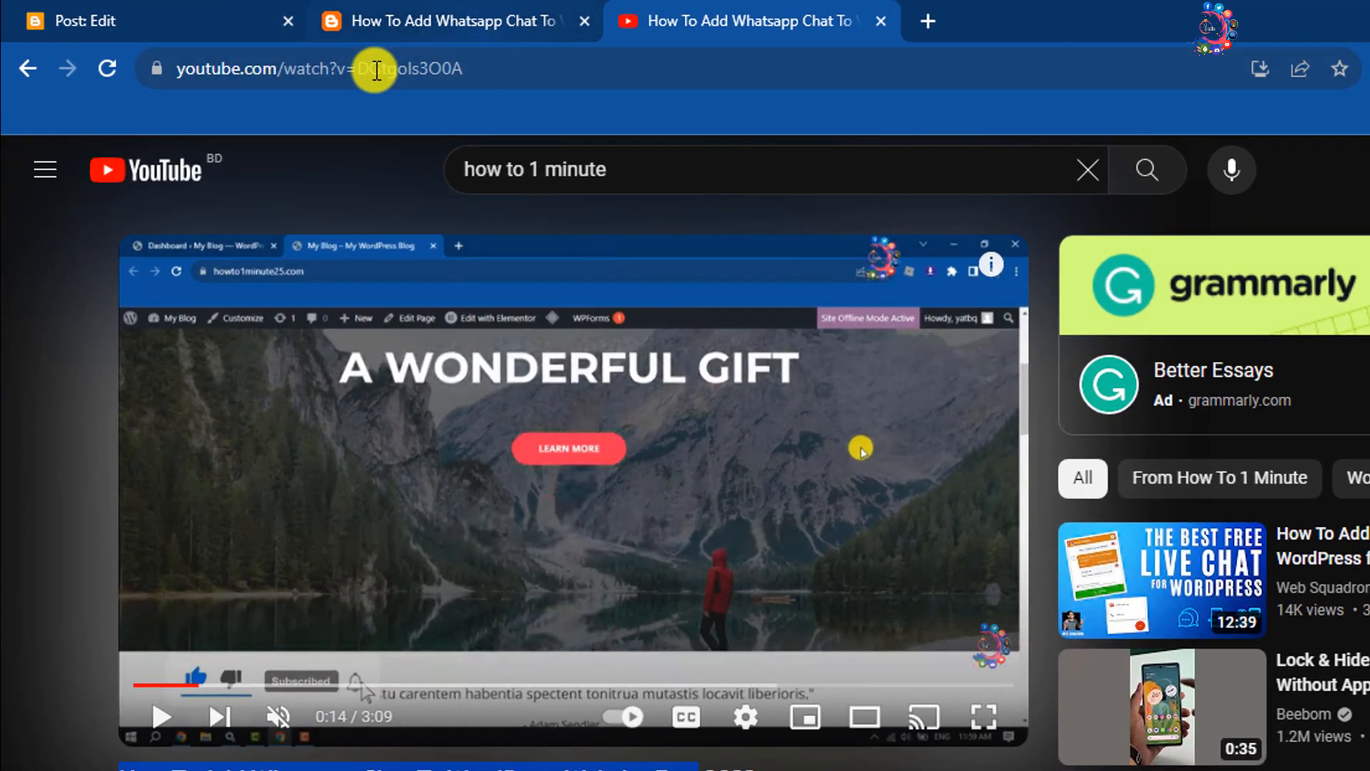
Step: Select the video ID in the YouTube address bar and return to Blogger
left_click(376, 70)
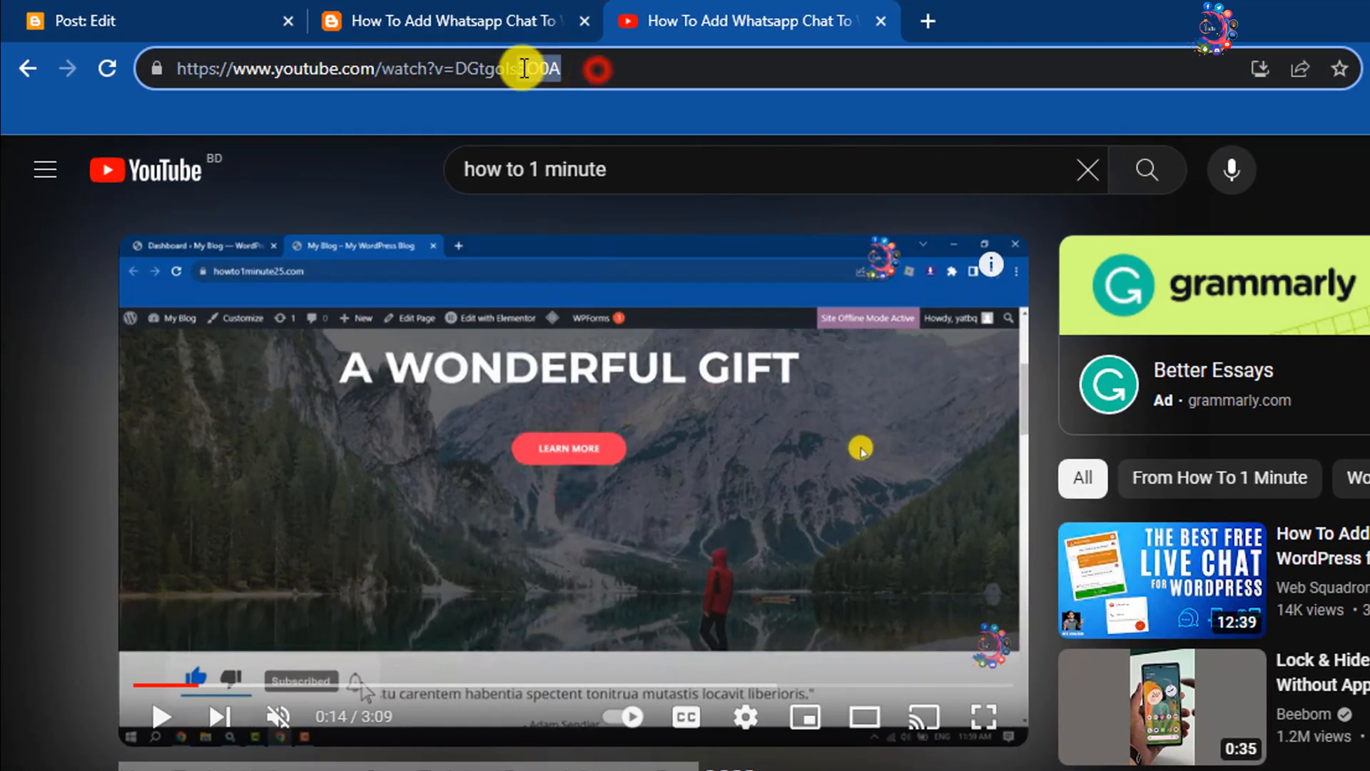
double_click(503, 69)
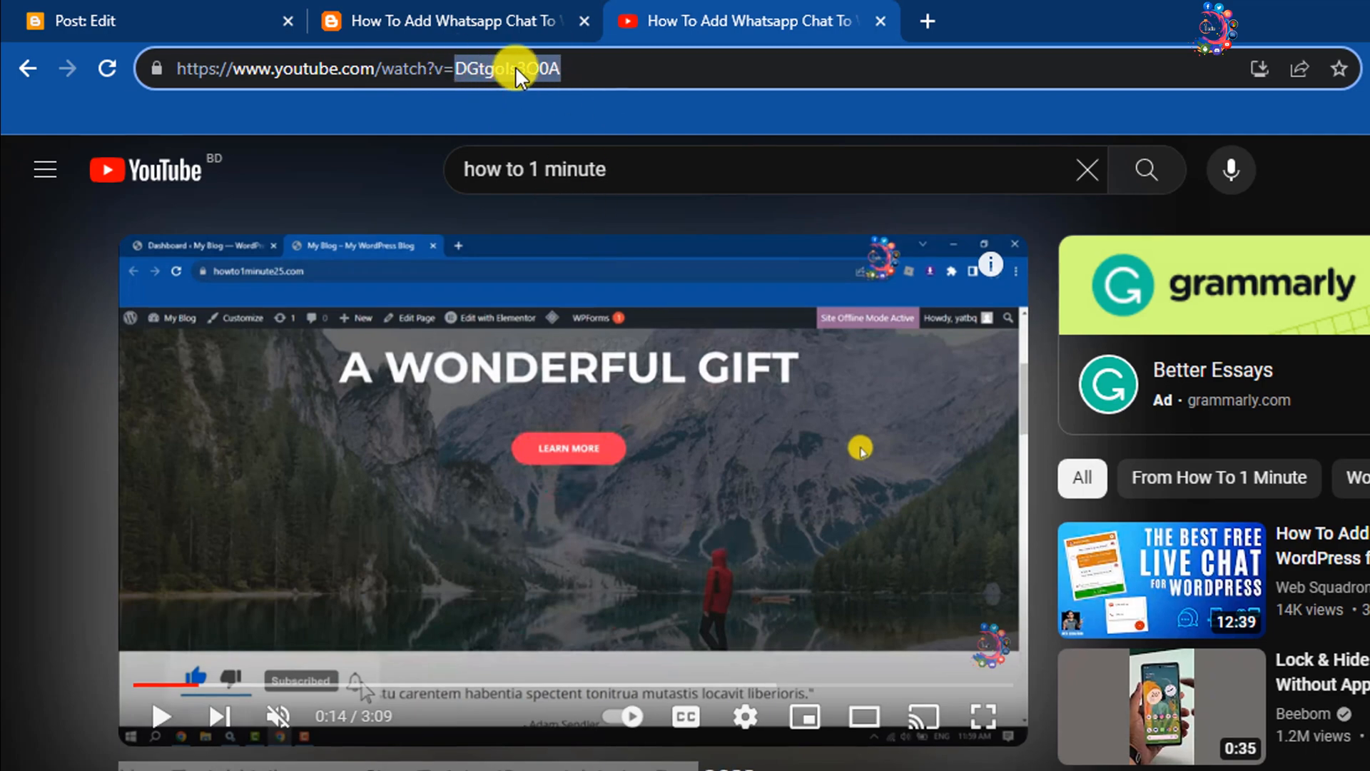
left_click(87, 20)
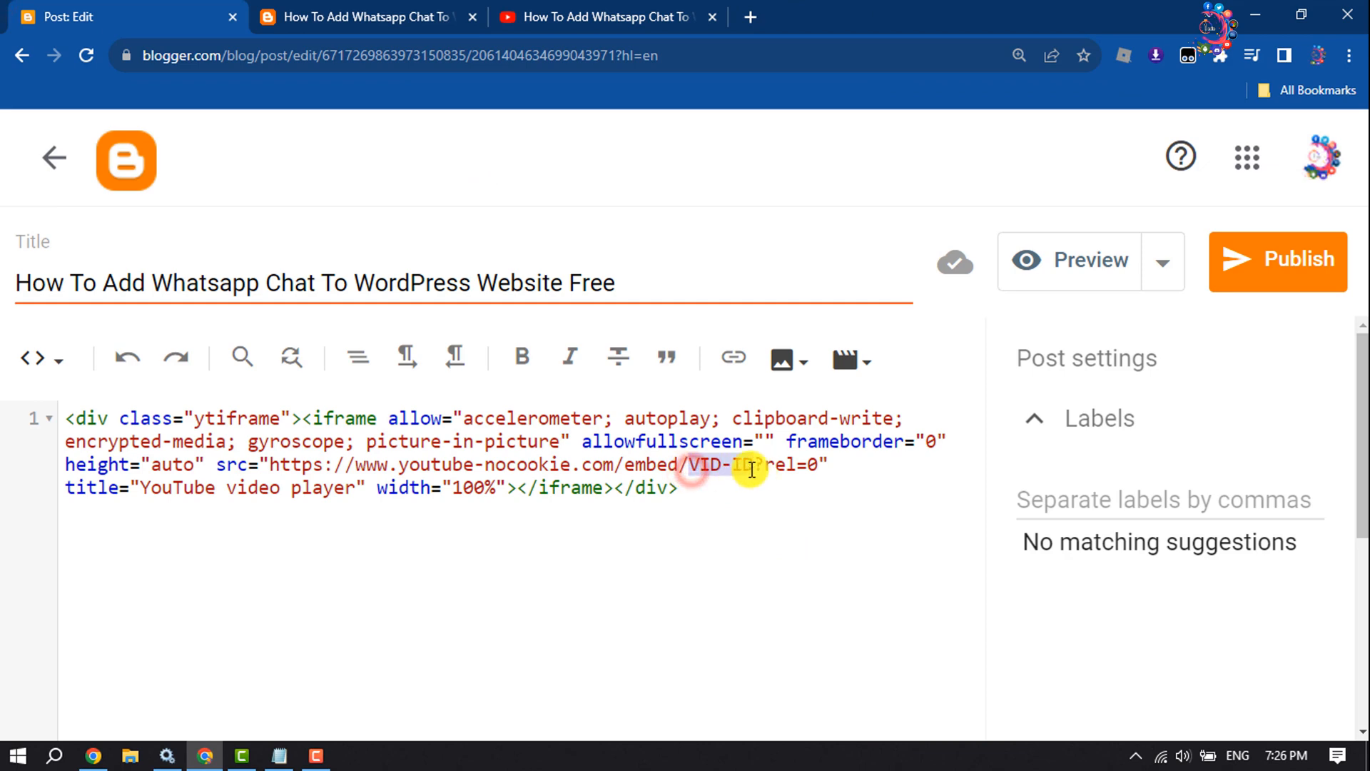
Step: Replace VID-ID with DGtgoIs3OOA and publish the post
type("DGtgoIs3OOA")
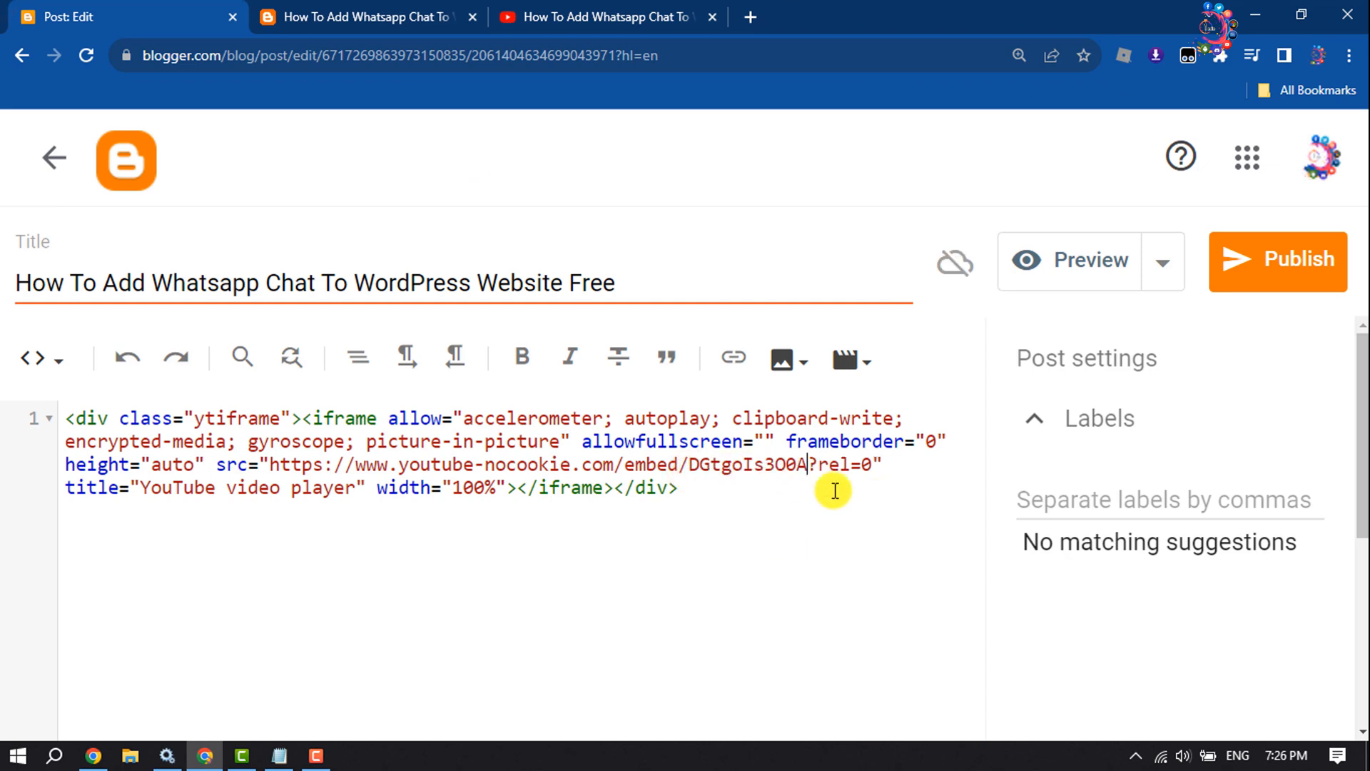
left_click(1277, 260)
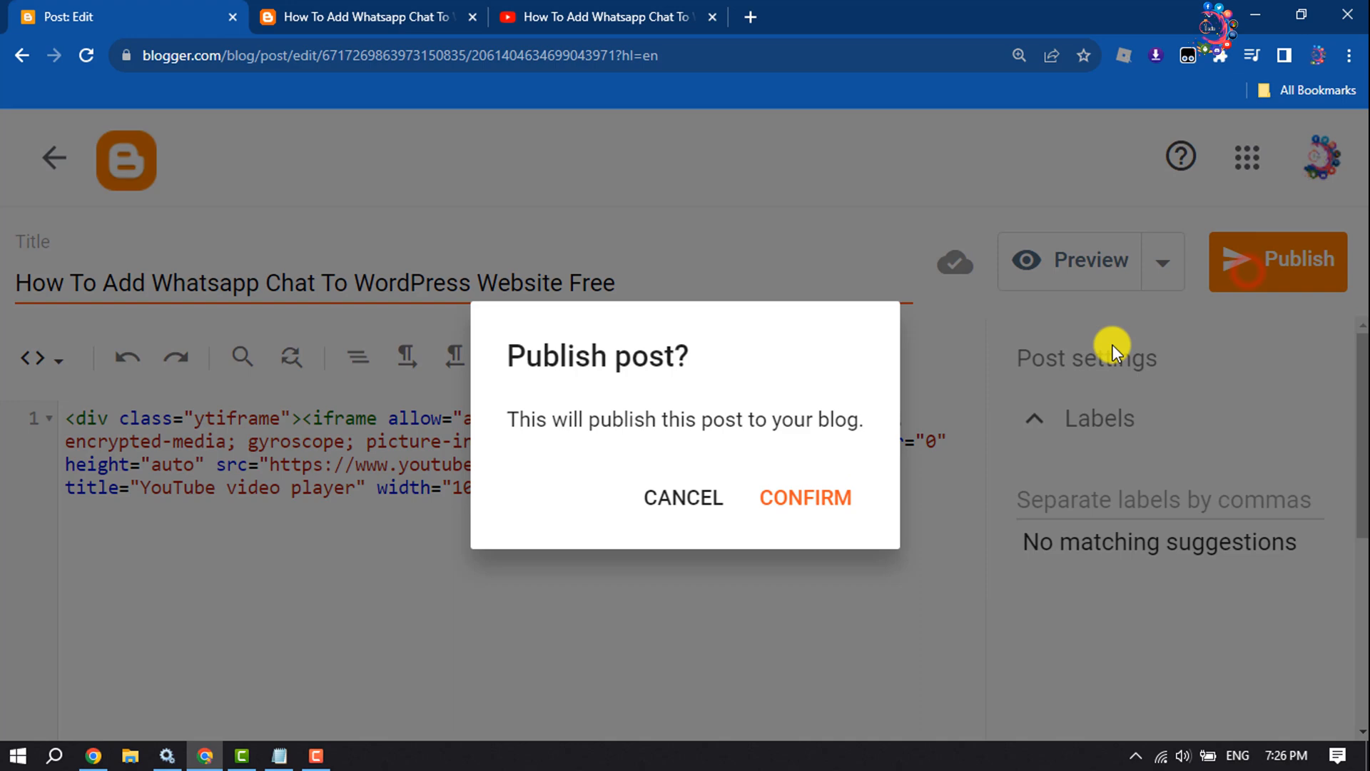
left_click(805, 498)
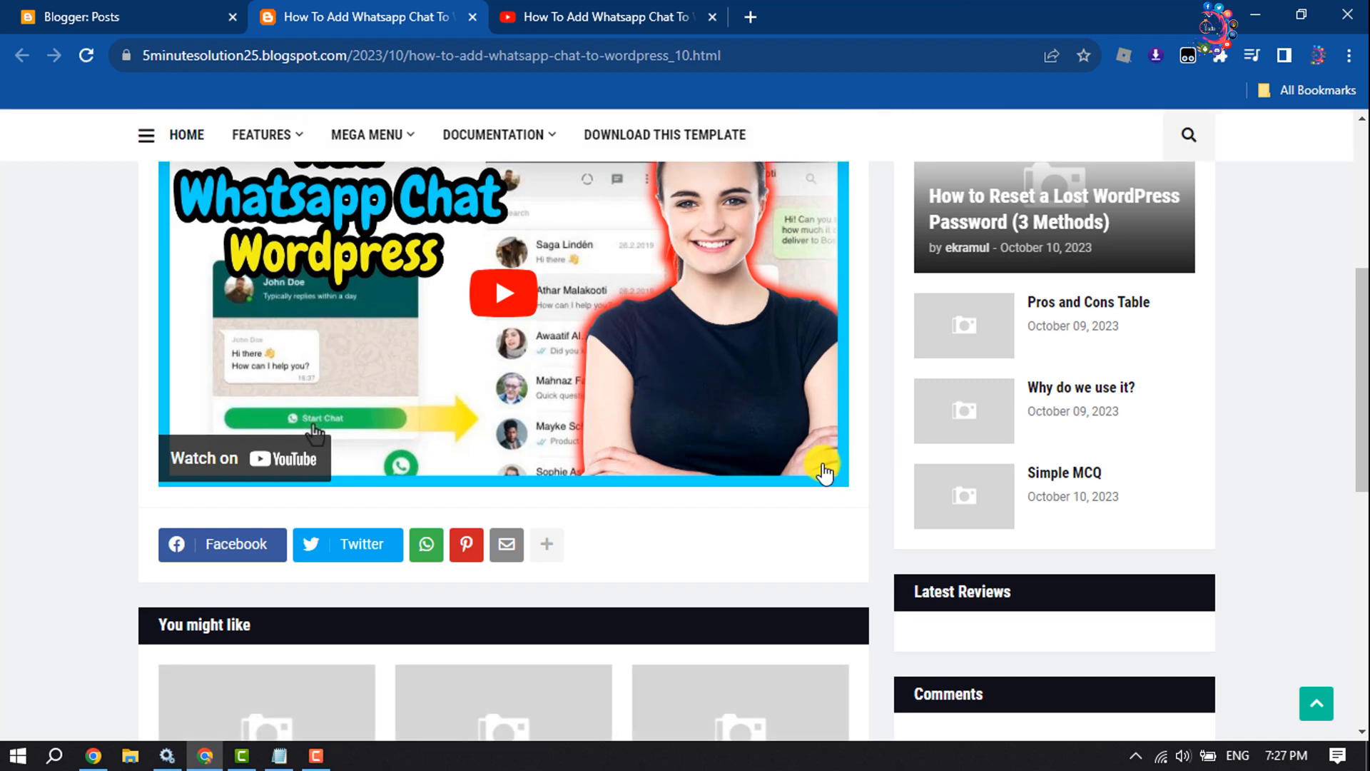
mouse_move(830, 468)
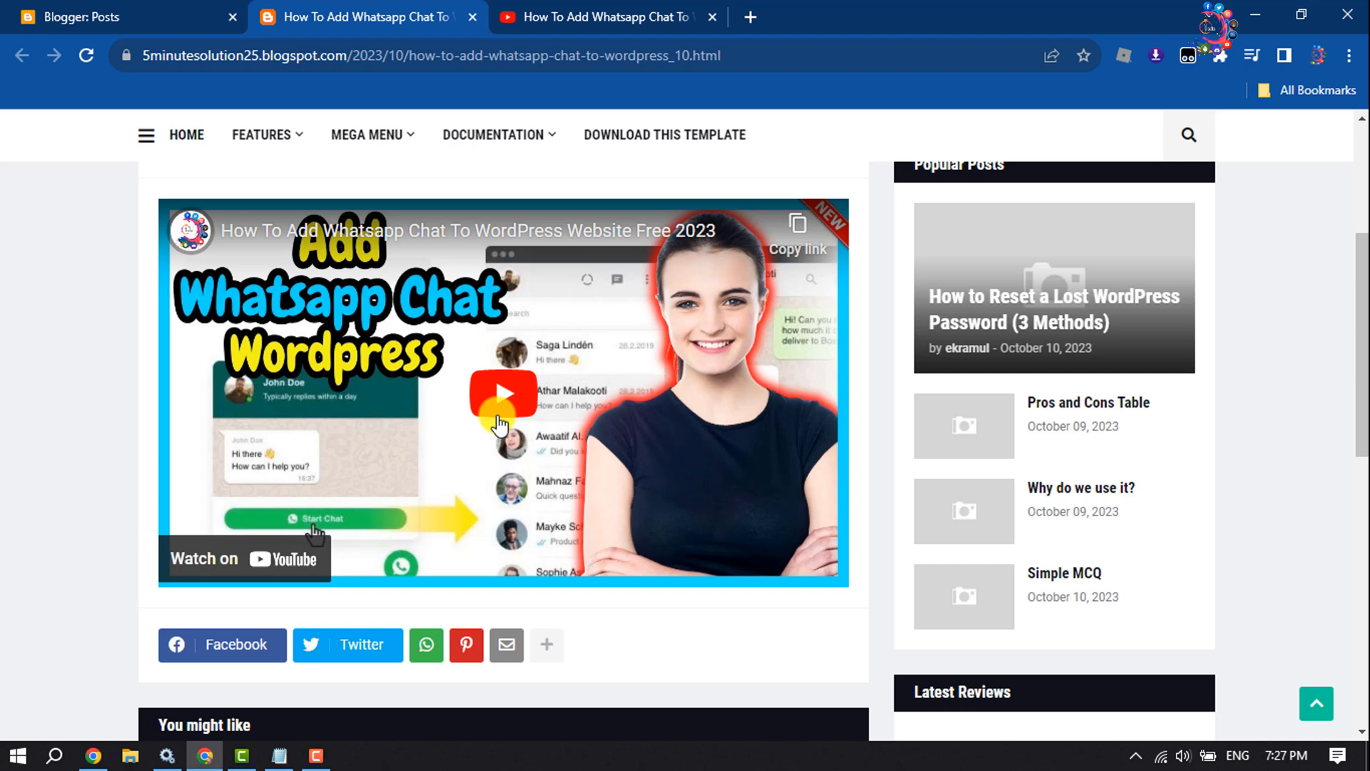
mouse_move(566, 449)
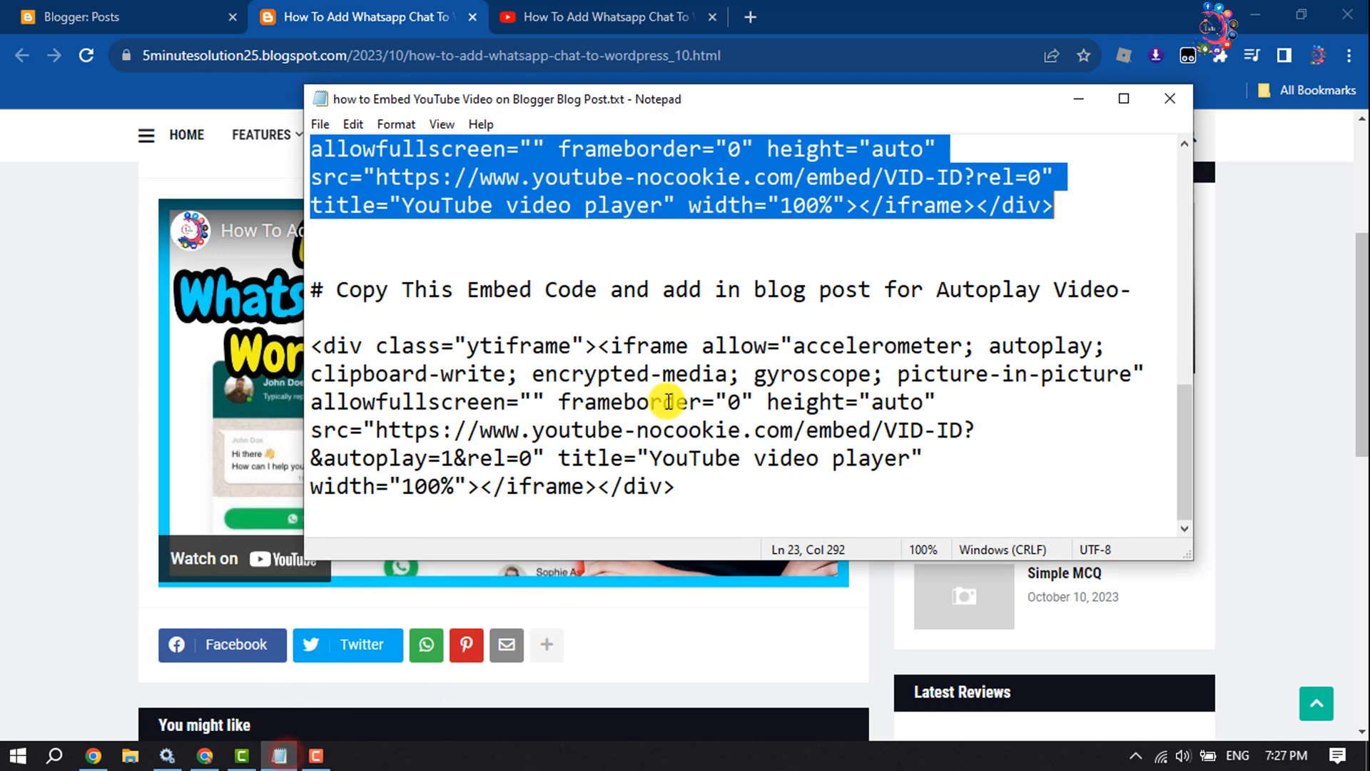
Step: Select the autoplay ytiframe embed div in Notepad
left_click(686, 487)
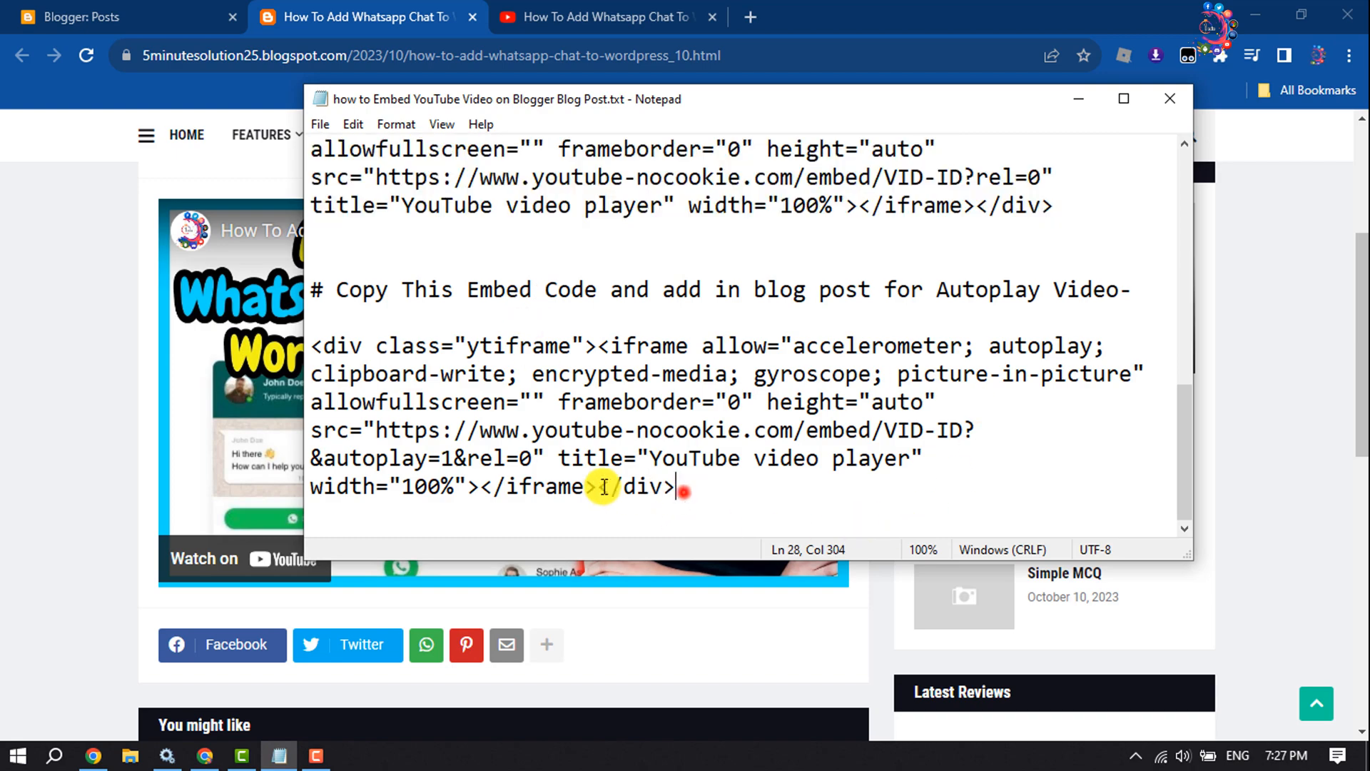
left_click_drag(677, 486, 312, 345)
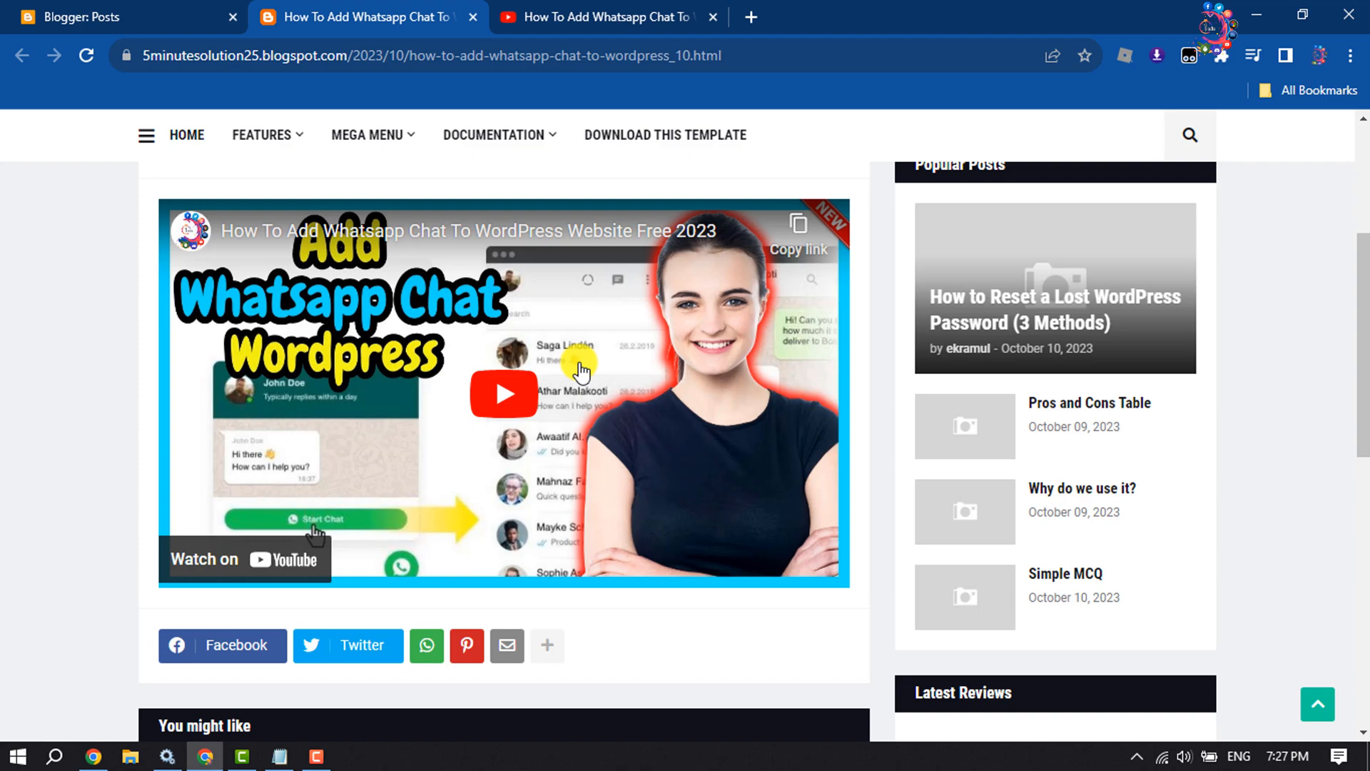
scroll("down", 3)
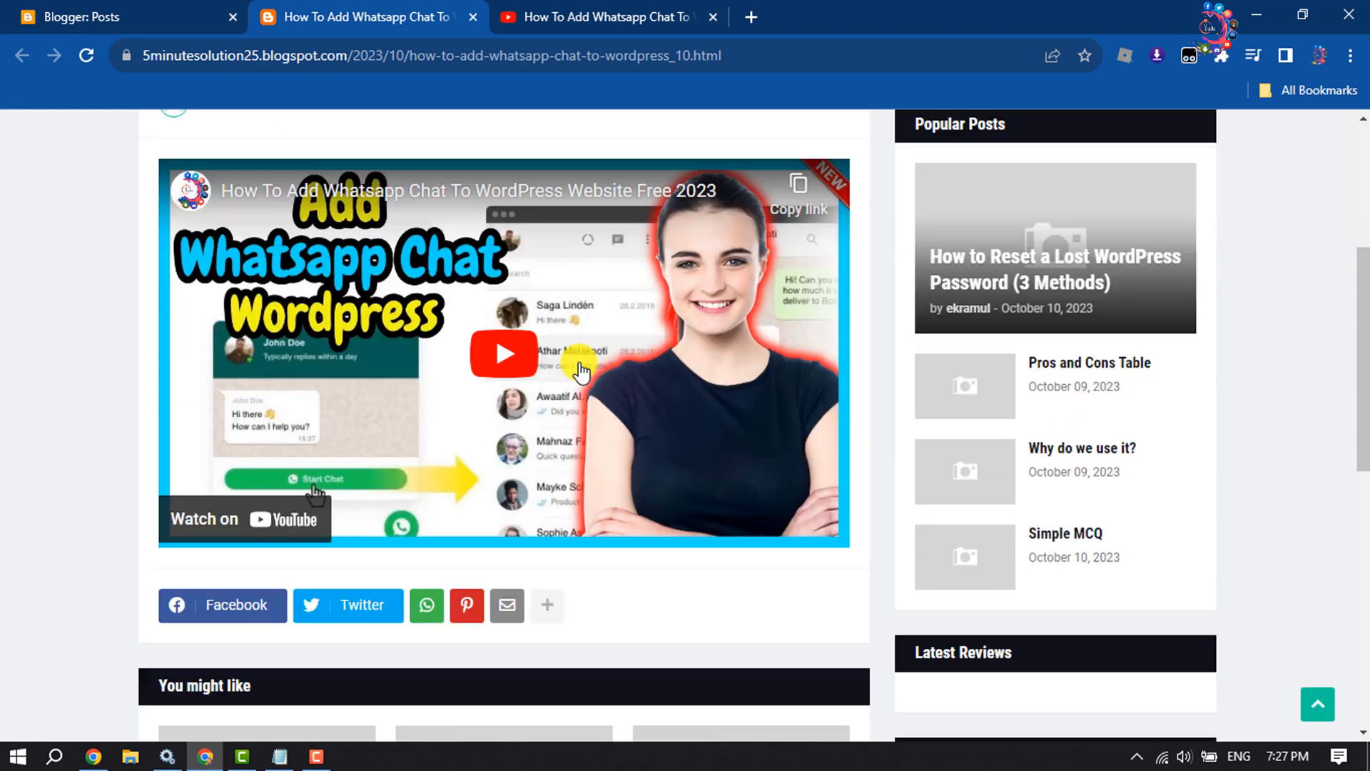